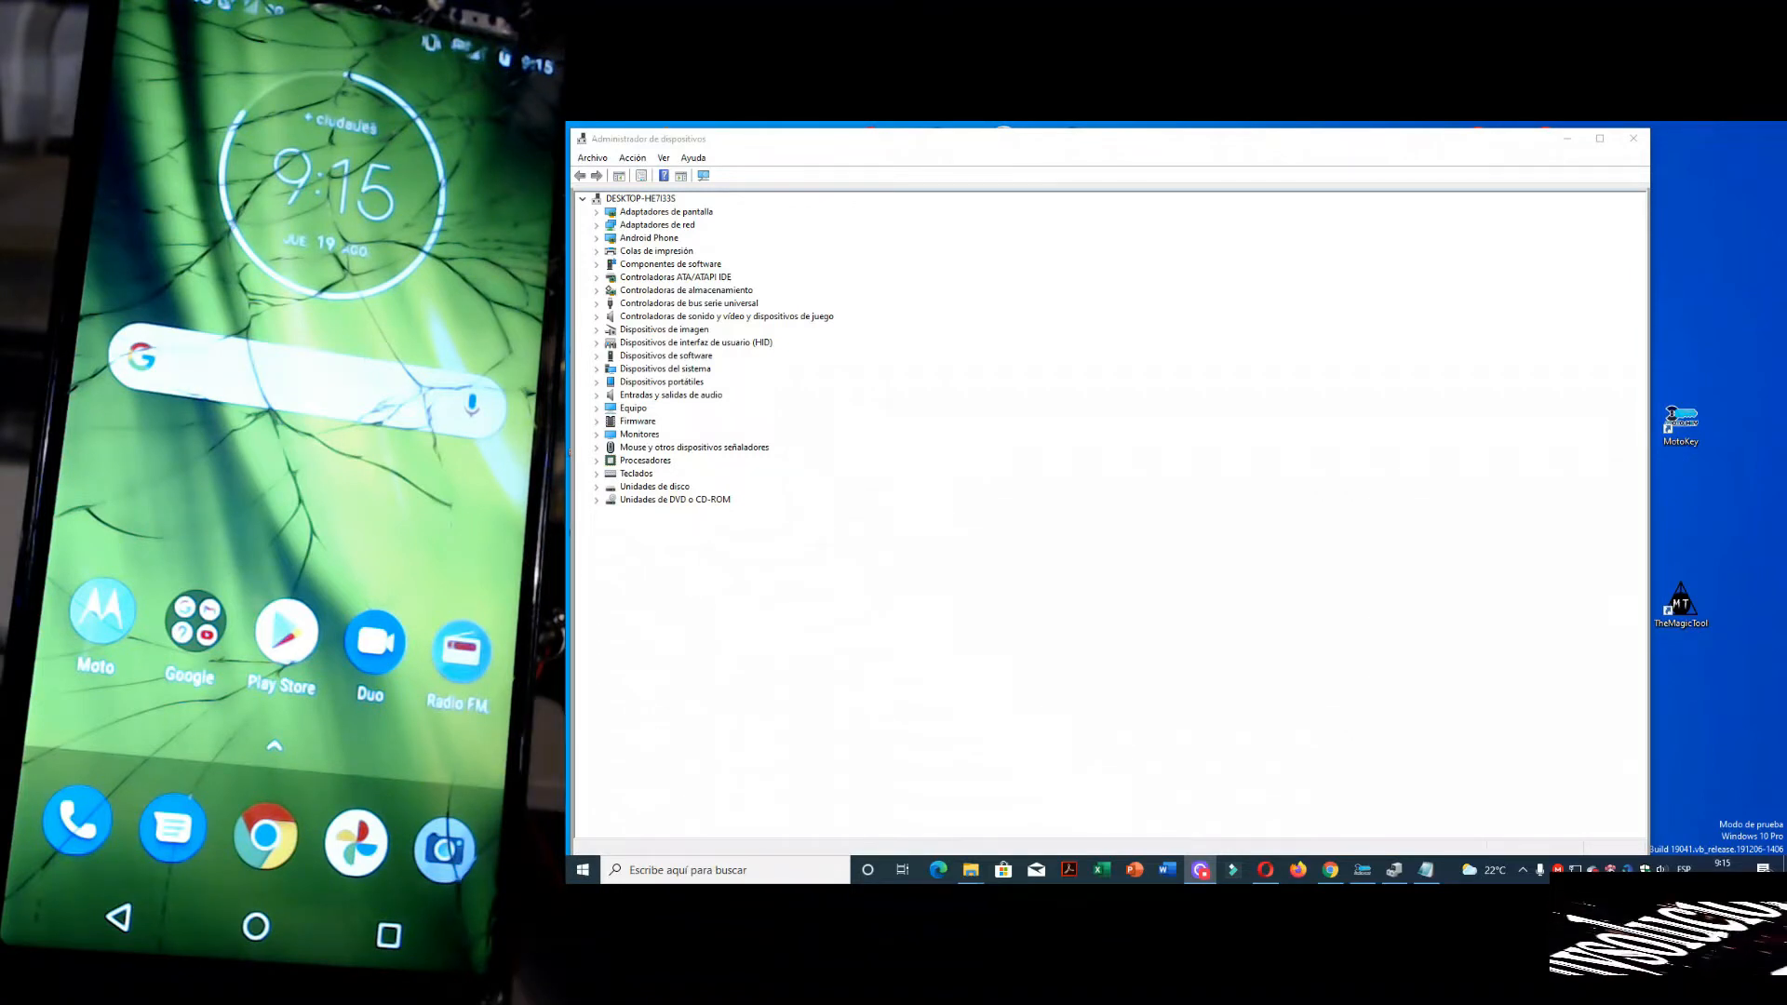
{"action": "mouse_move", "coordinate": [1697, 463]}
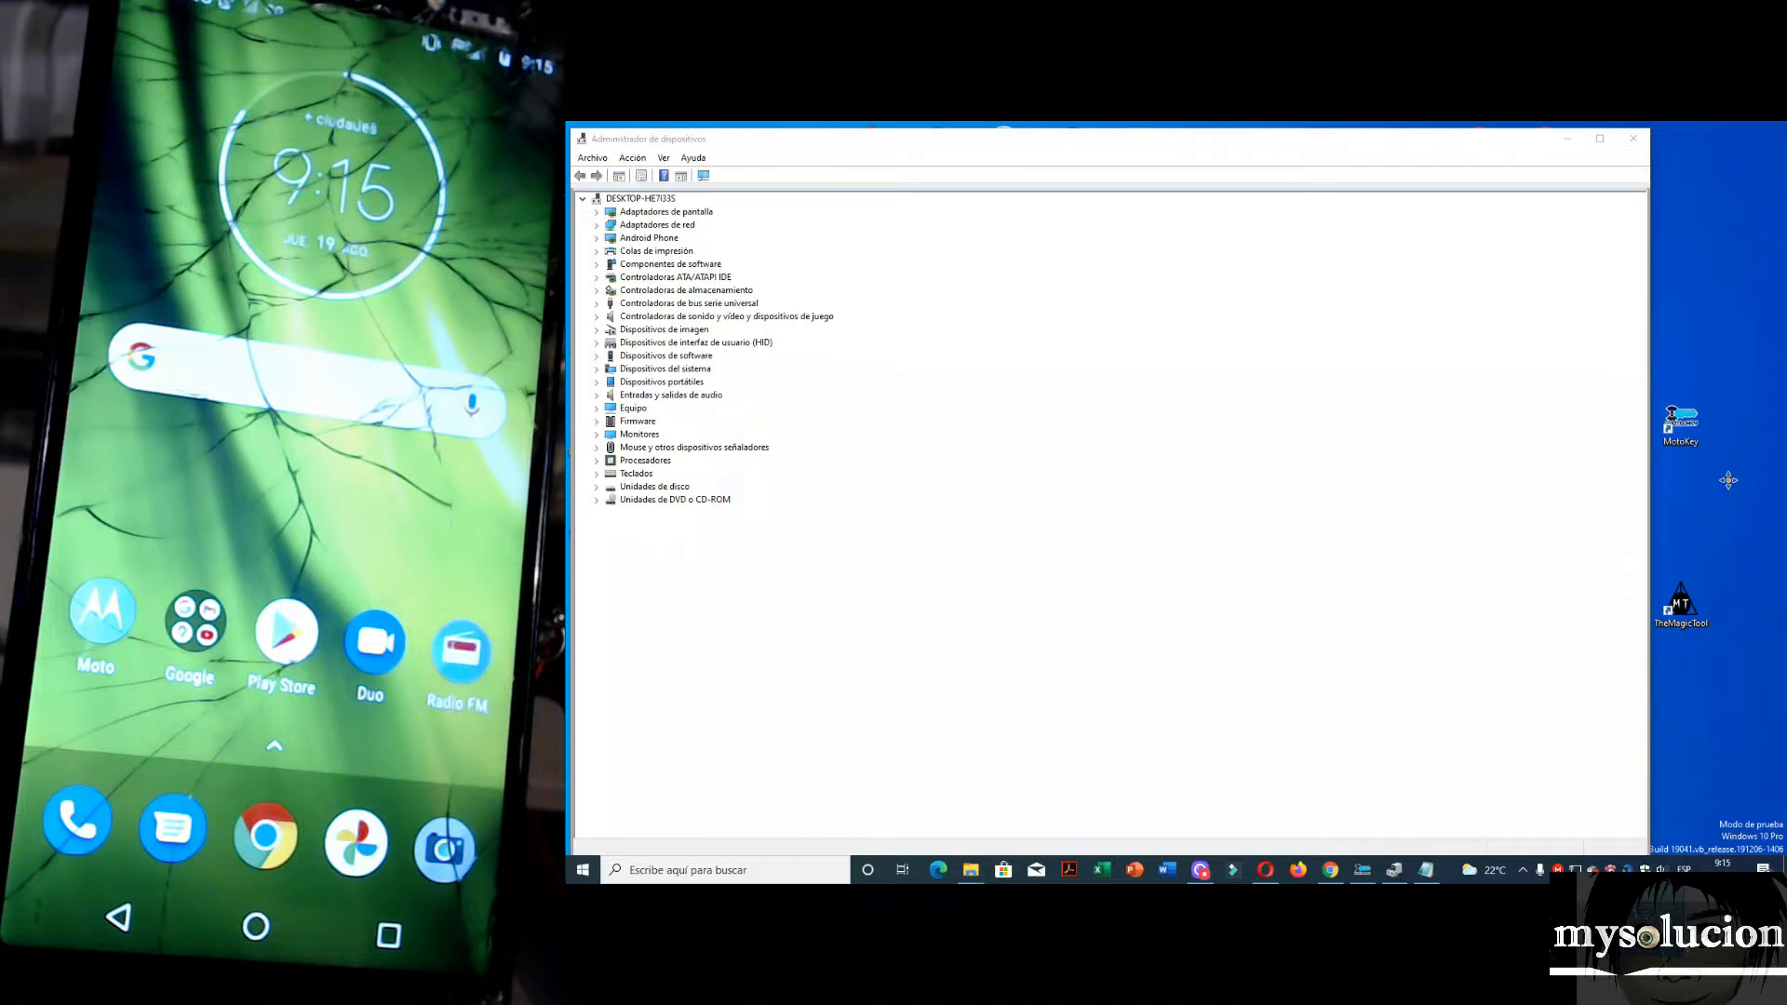
{"action": "mouse_move", "coordinate": [1526, 503]}
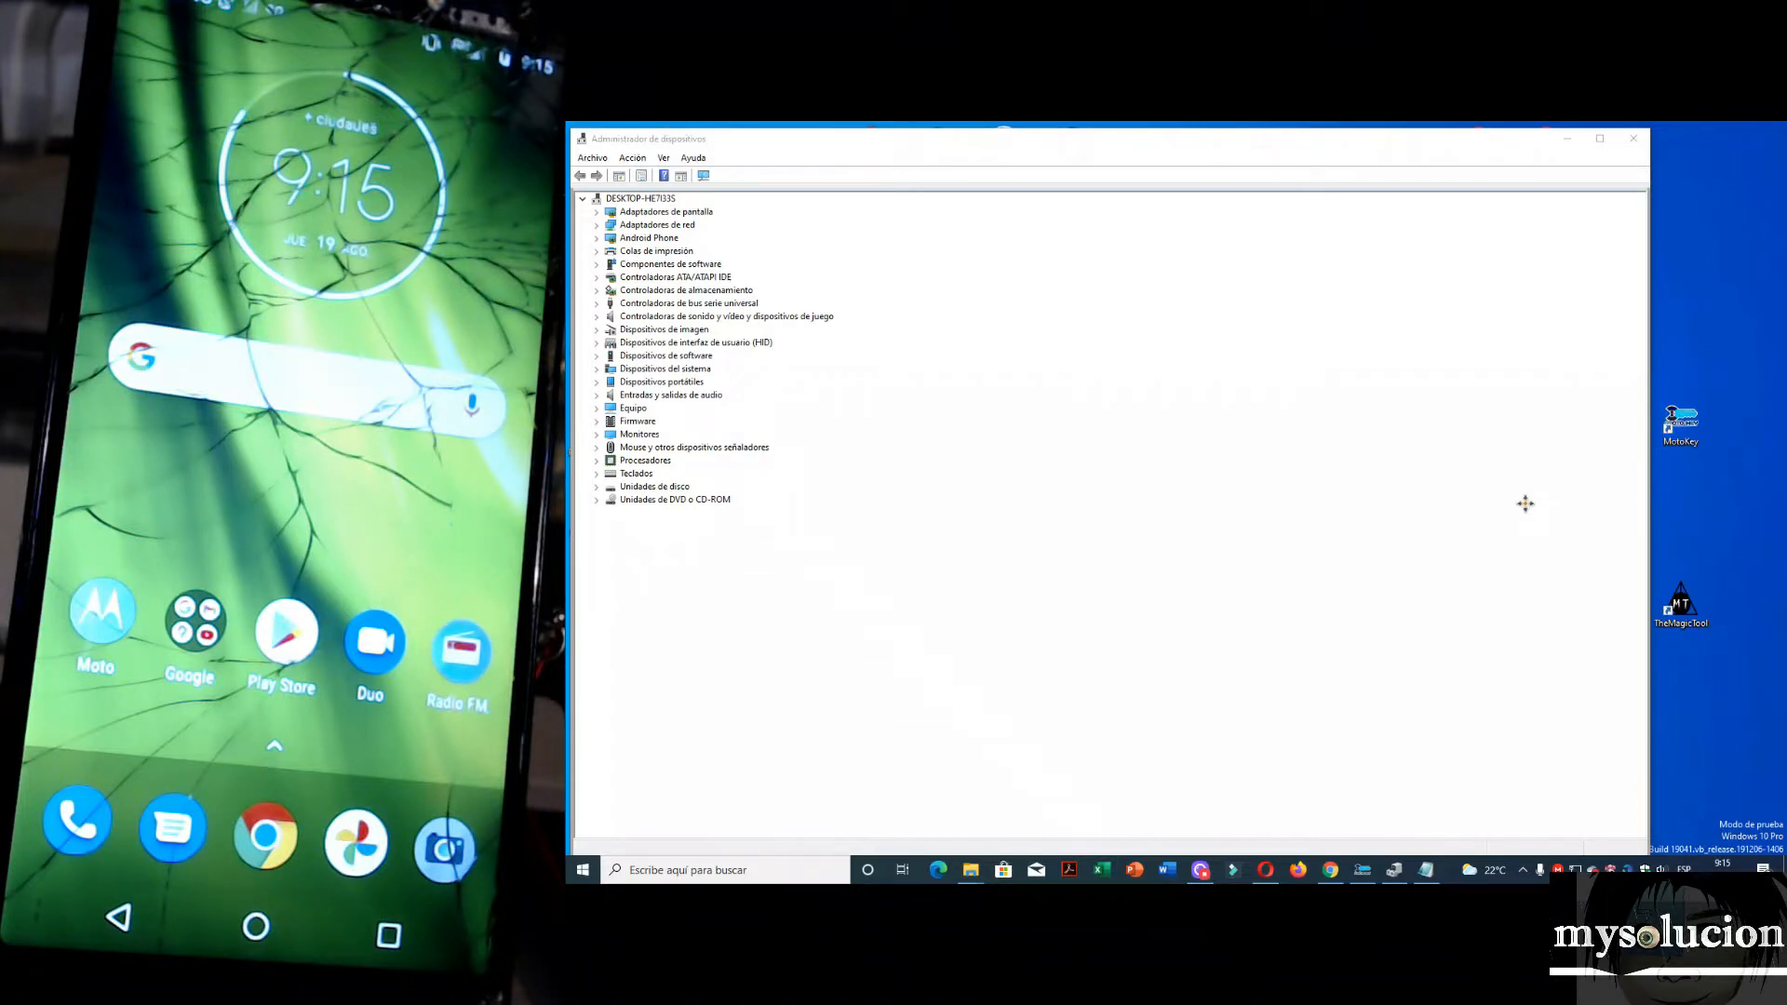
{"action": "mouse_move", "coordinate": [1676, 537]}
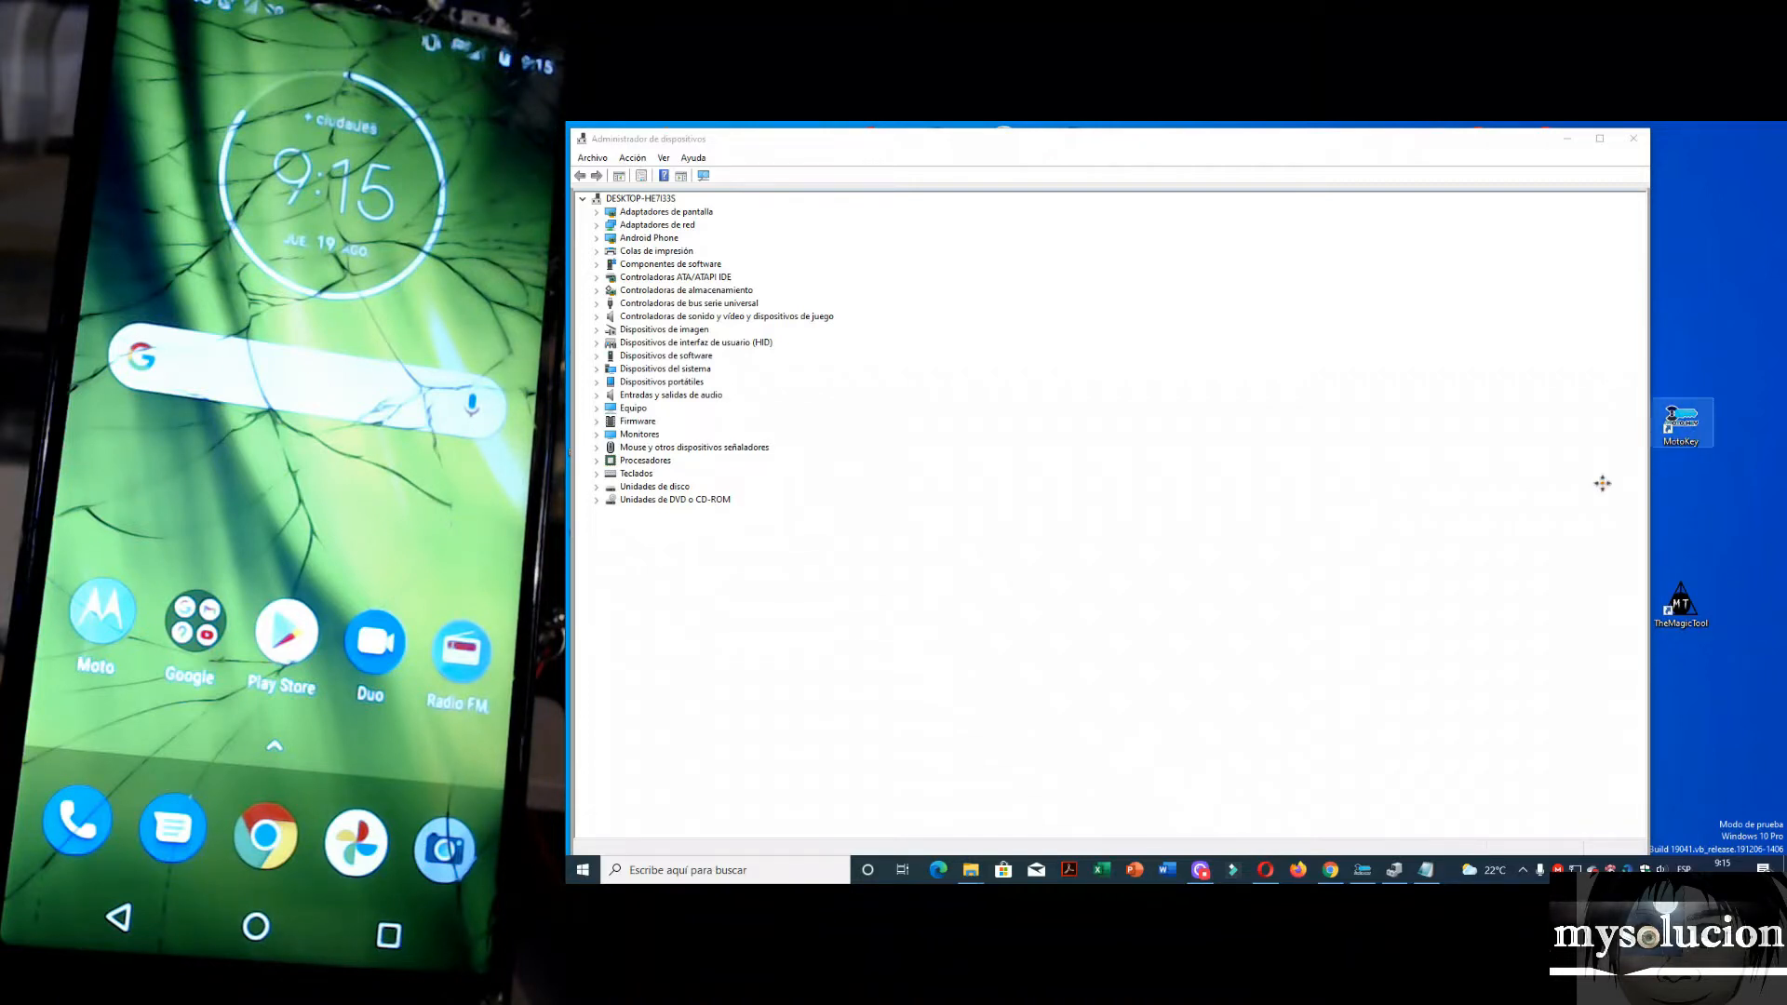
{"action": "mouse_move", "coordinate": [1554, 397]}
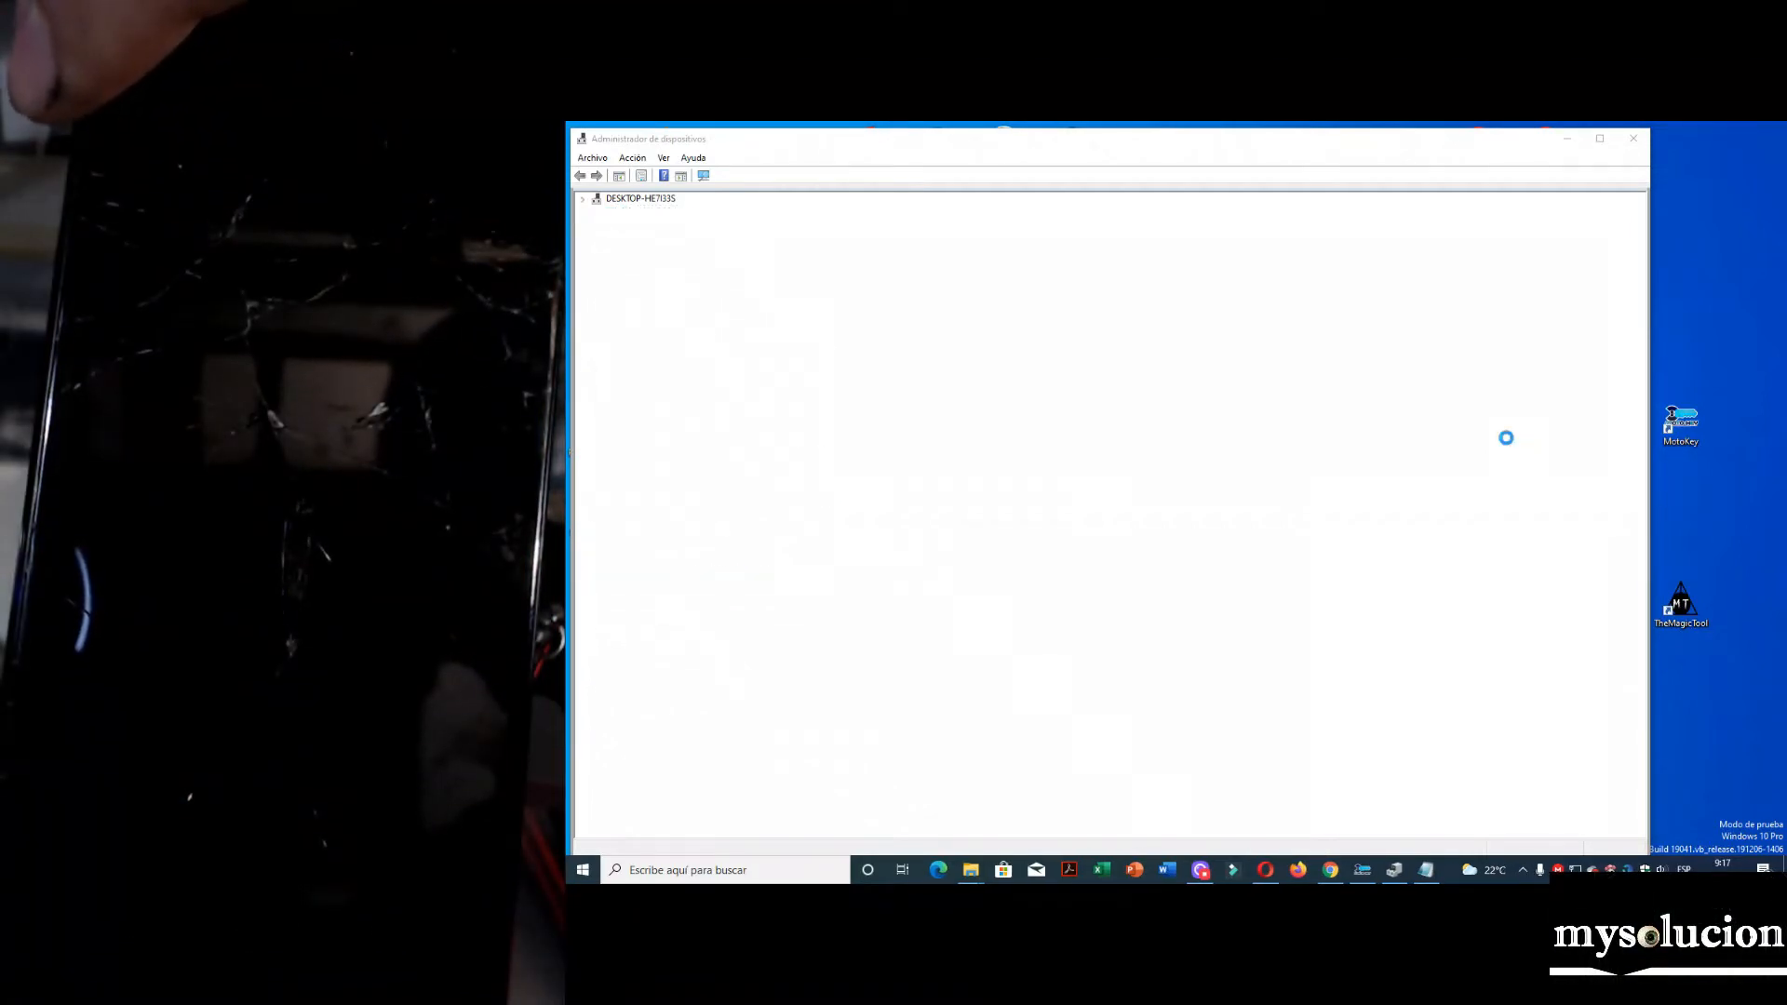
- Run Unlock Network on the Sprint moto g(6) play until the log shows the IMEIs read
{"action": "left_click", "coordinate": [581, 197]}
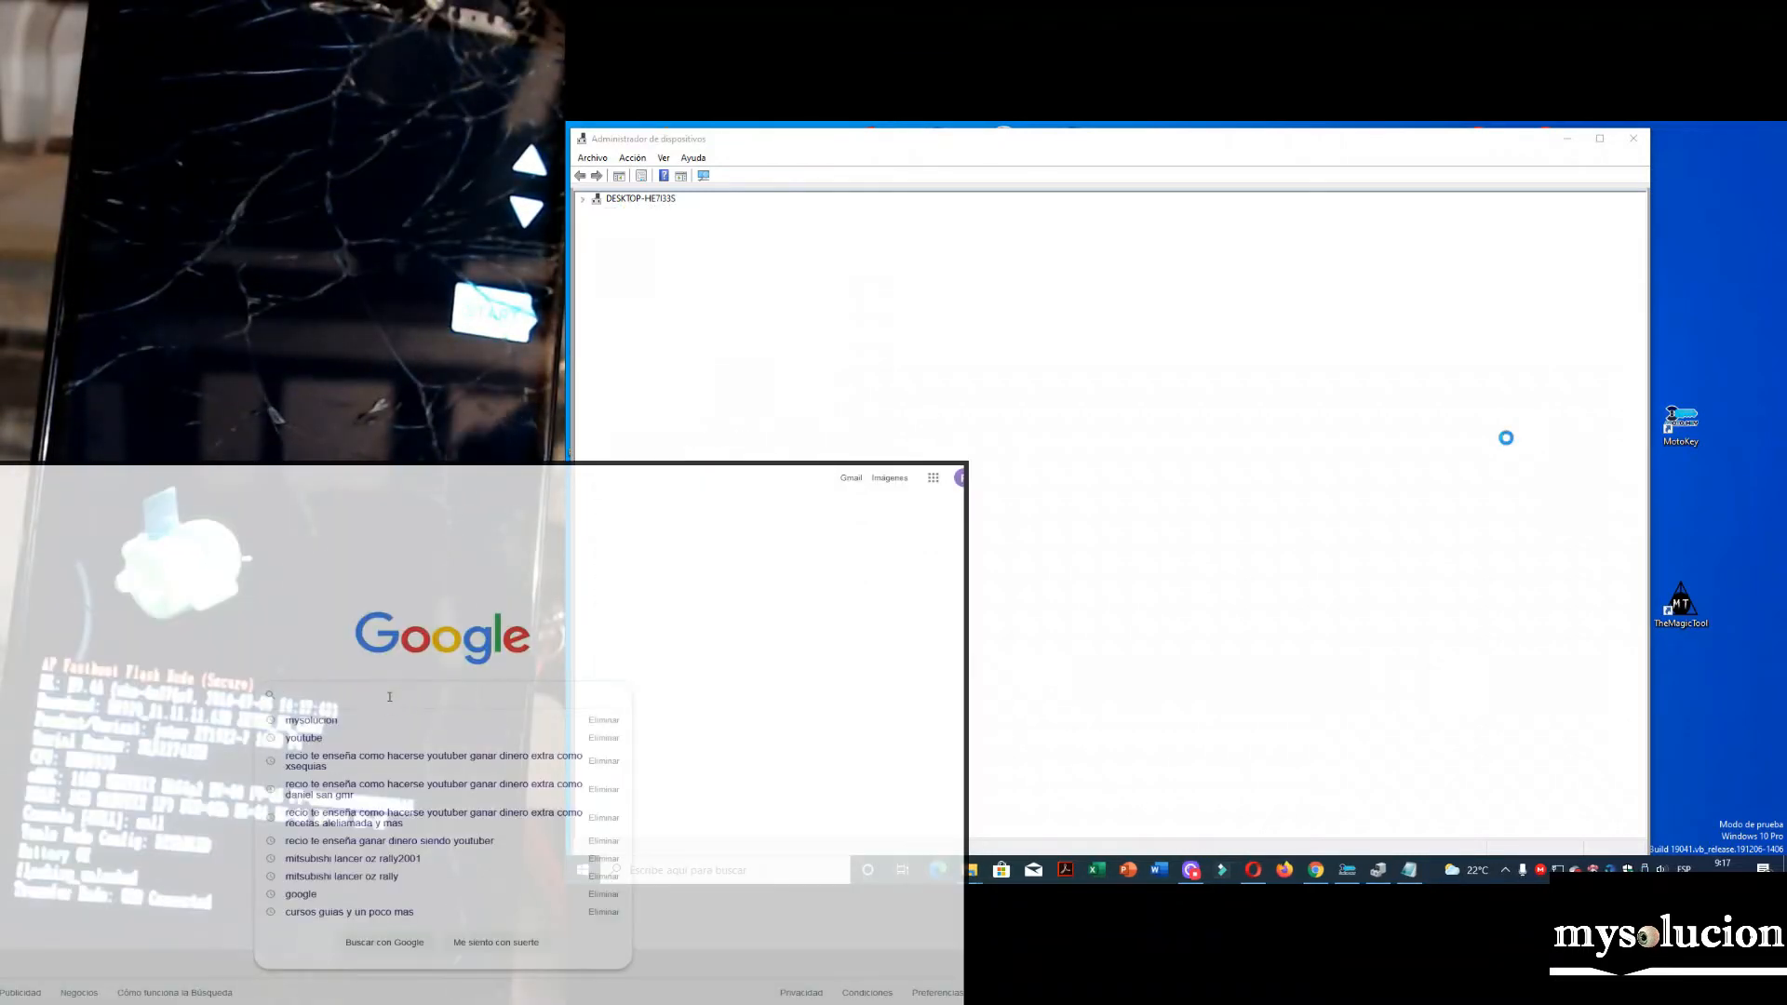
{"action": "type", "text": "mysi"}
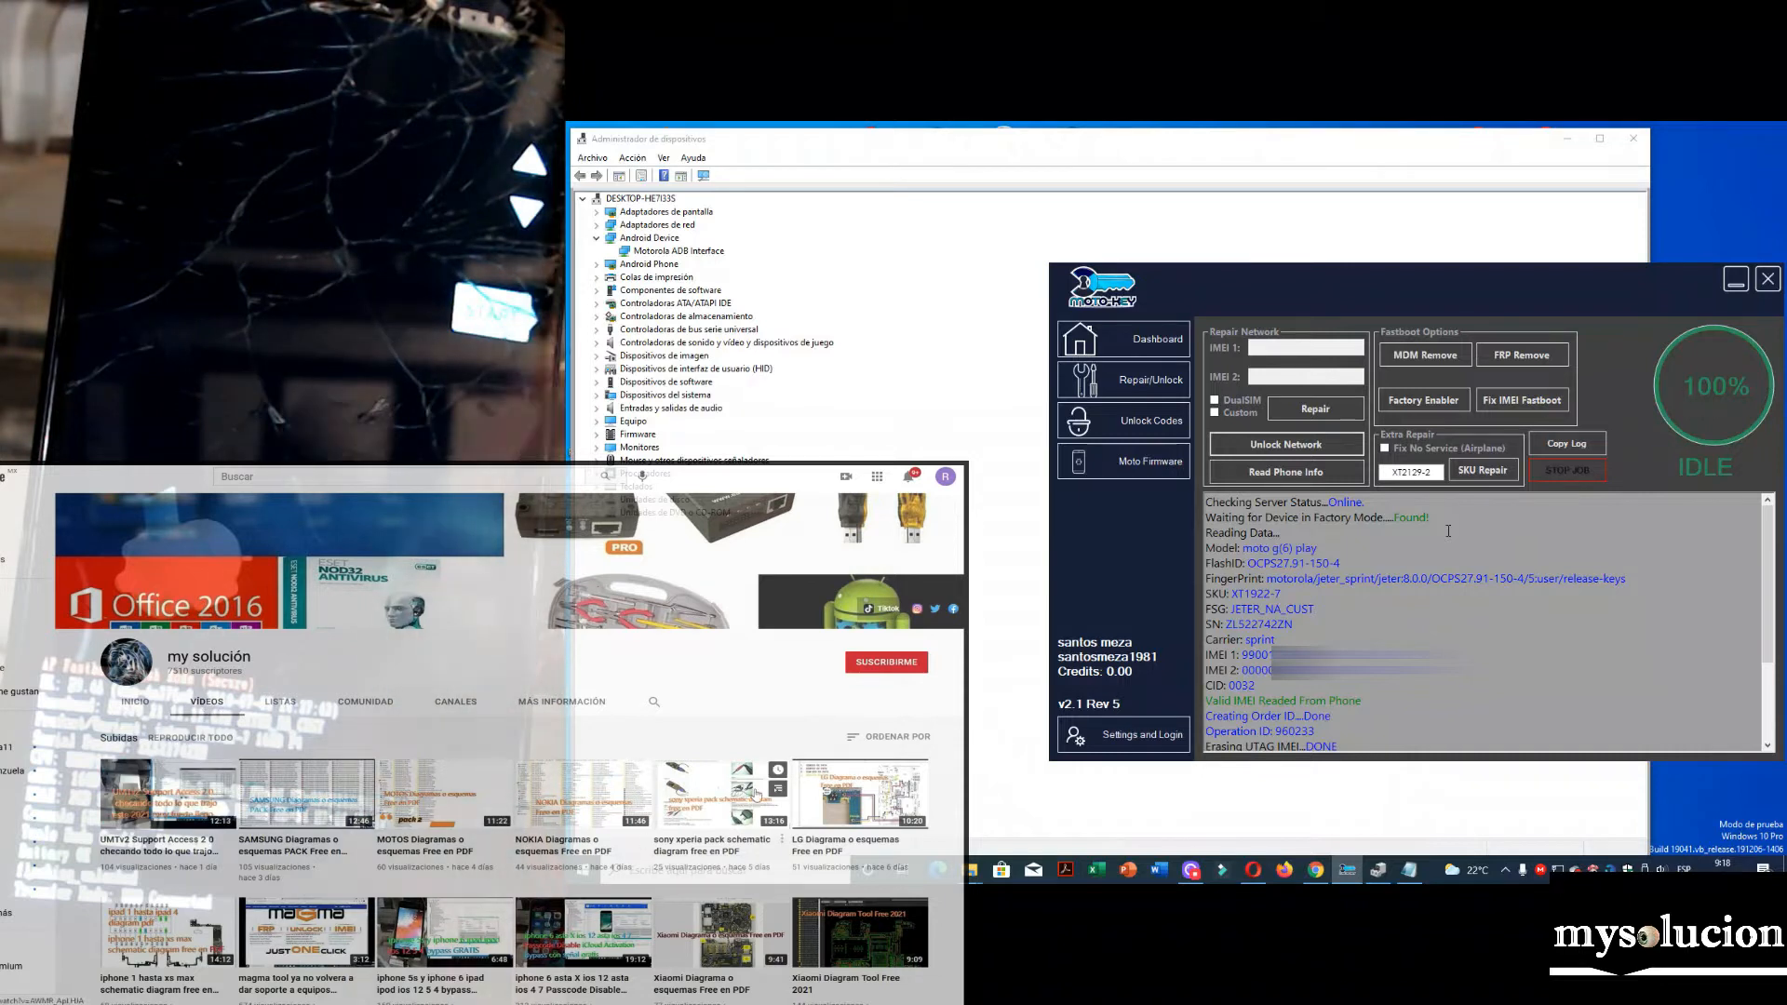
{"action": "scroll", "scroll_direction": "down", "scroll_amount": 3}
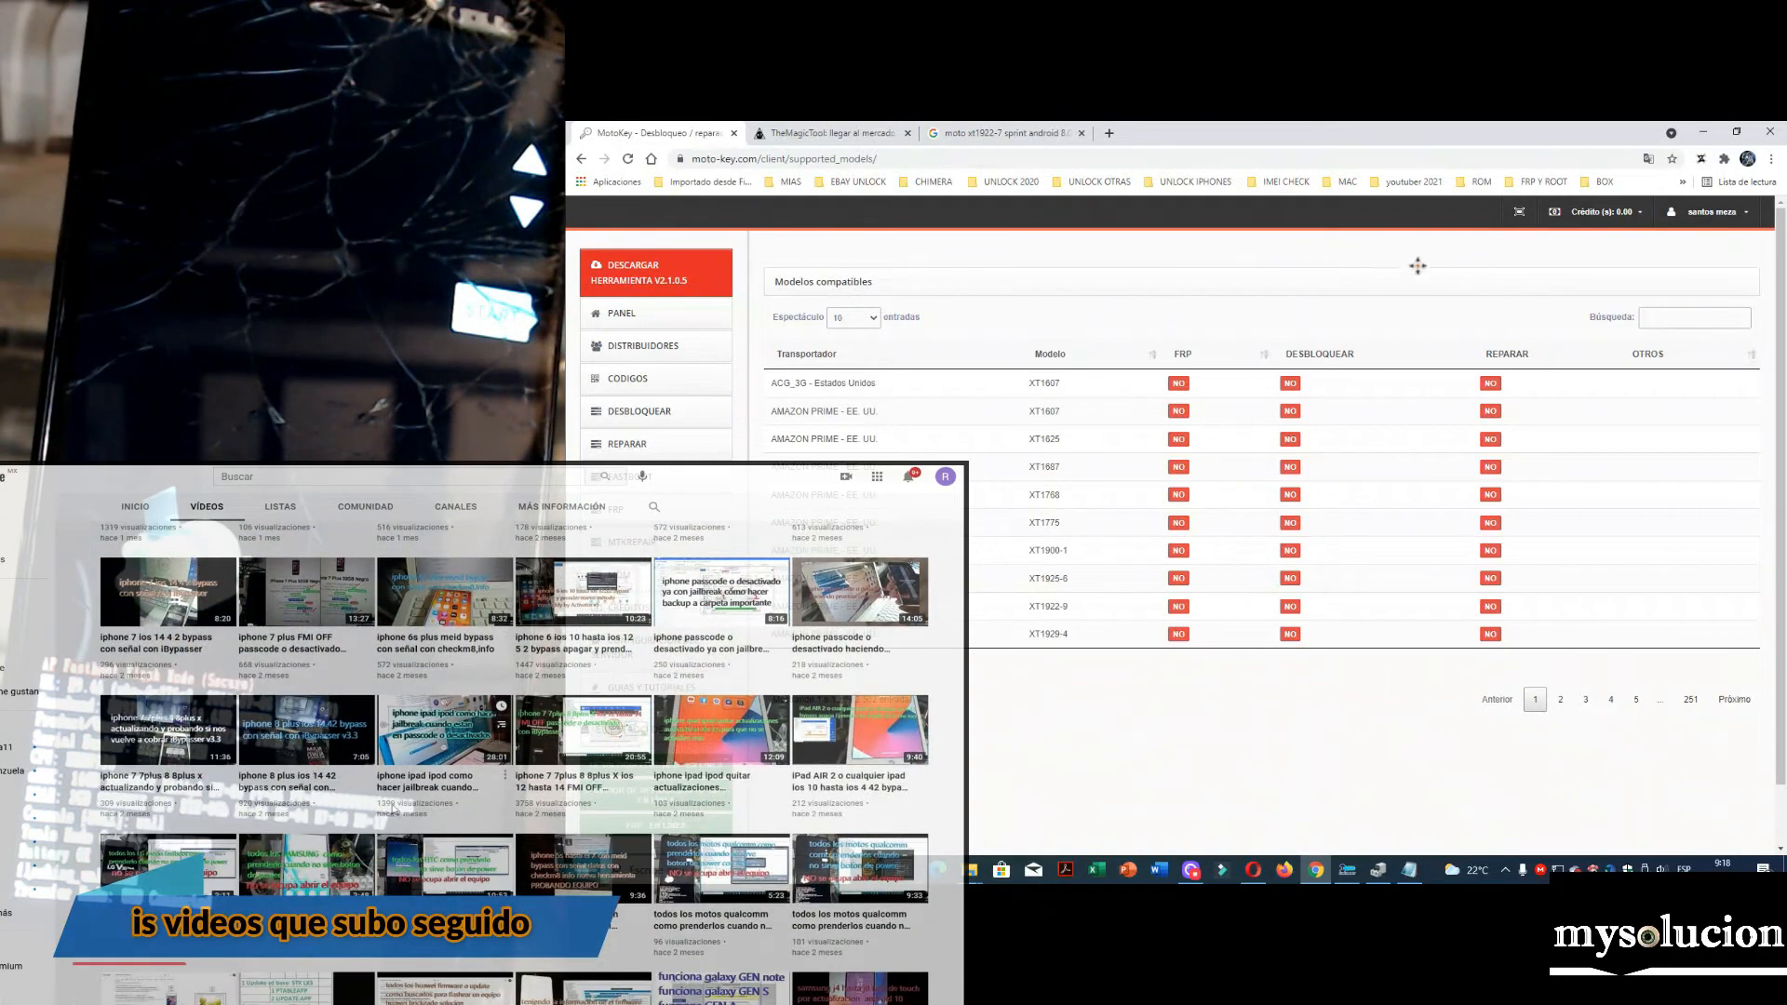
- Scroll down moto-key.com's Modelos compatibles table of carrier models
{"action": "scroll", "scroll_direction": "down", "scroll_amount": 3}
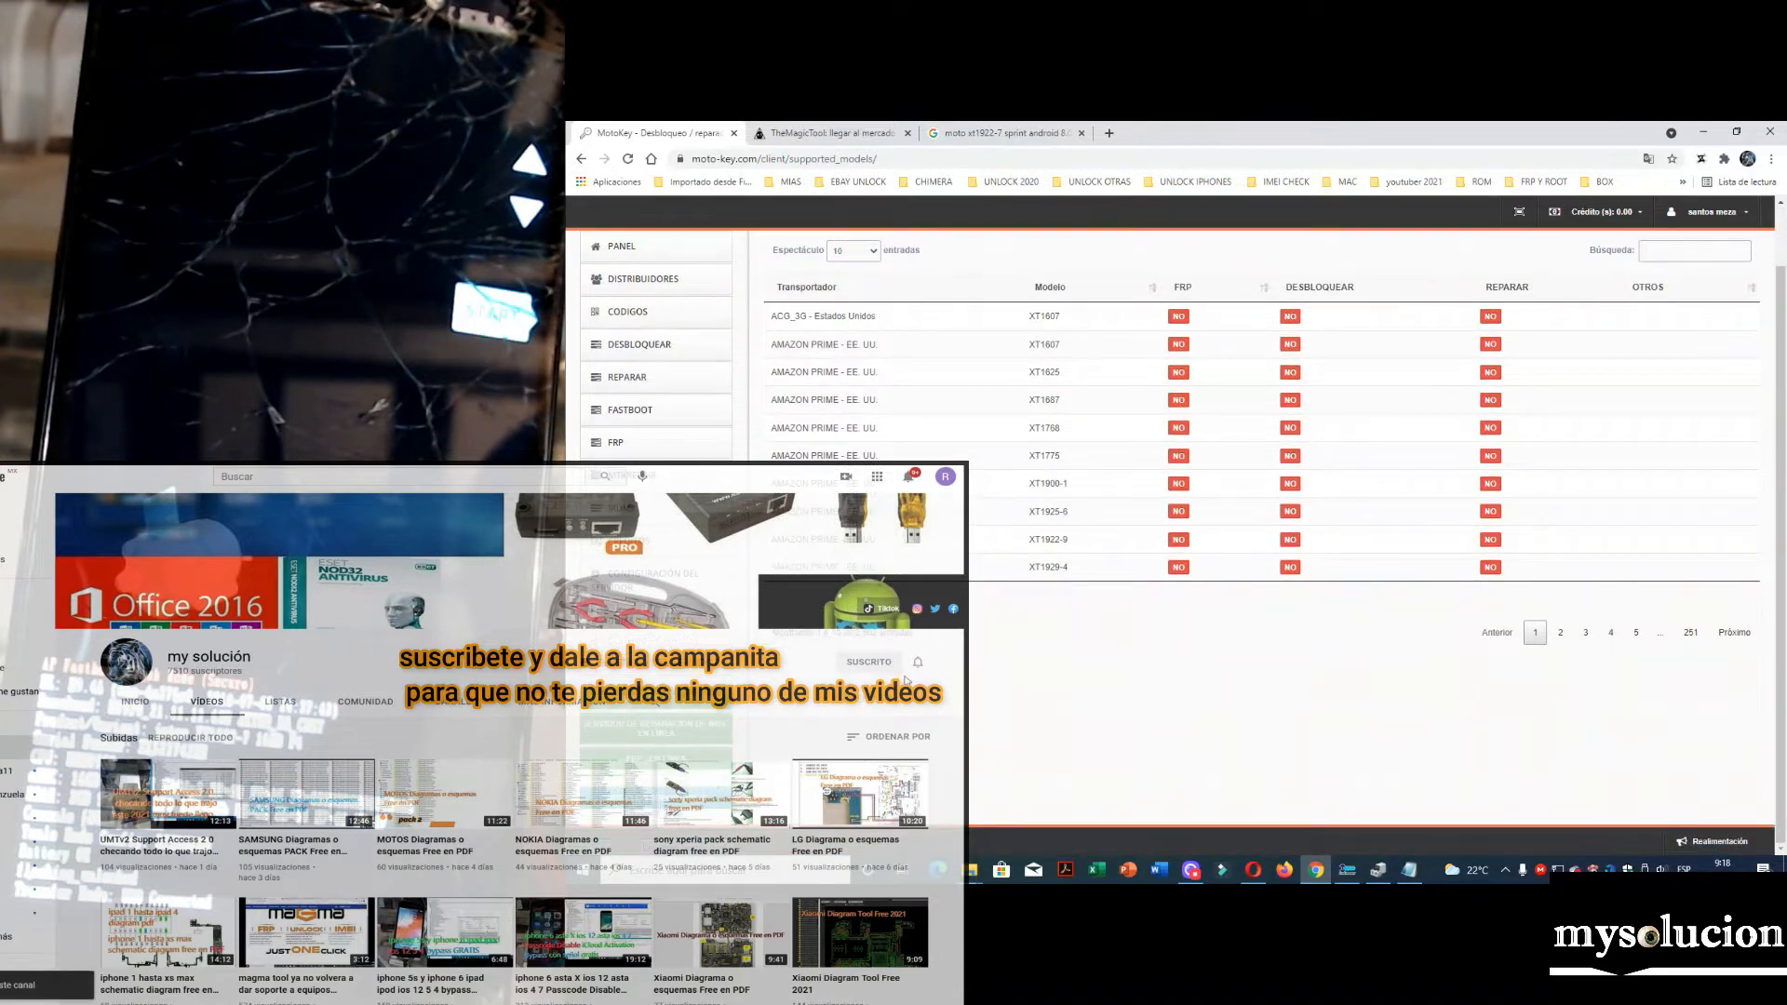
- Page through the supported-models table to page 3, then start a search
{"action": "left_click", "coordinate": [915, 660]}
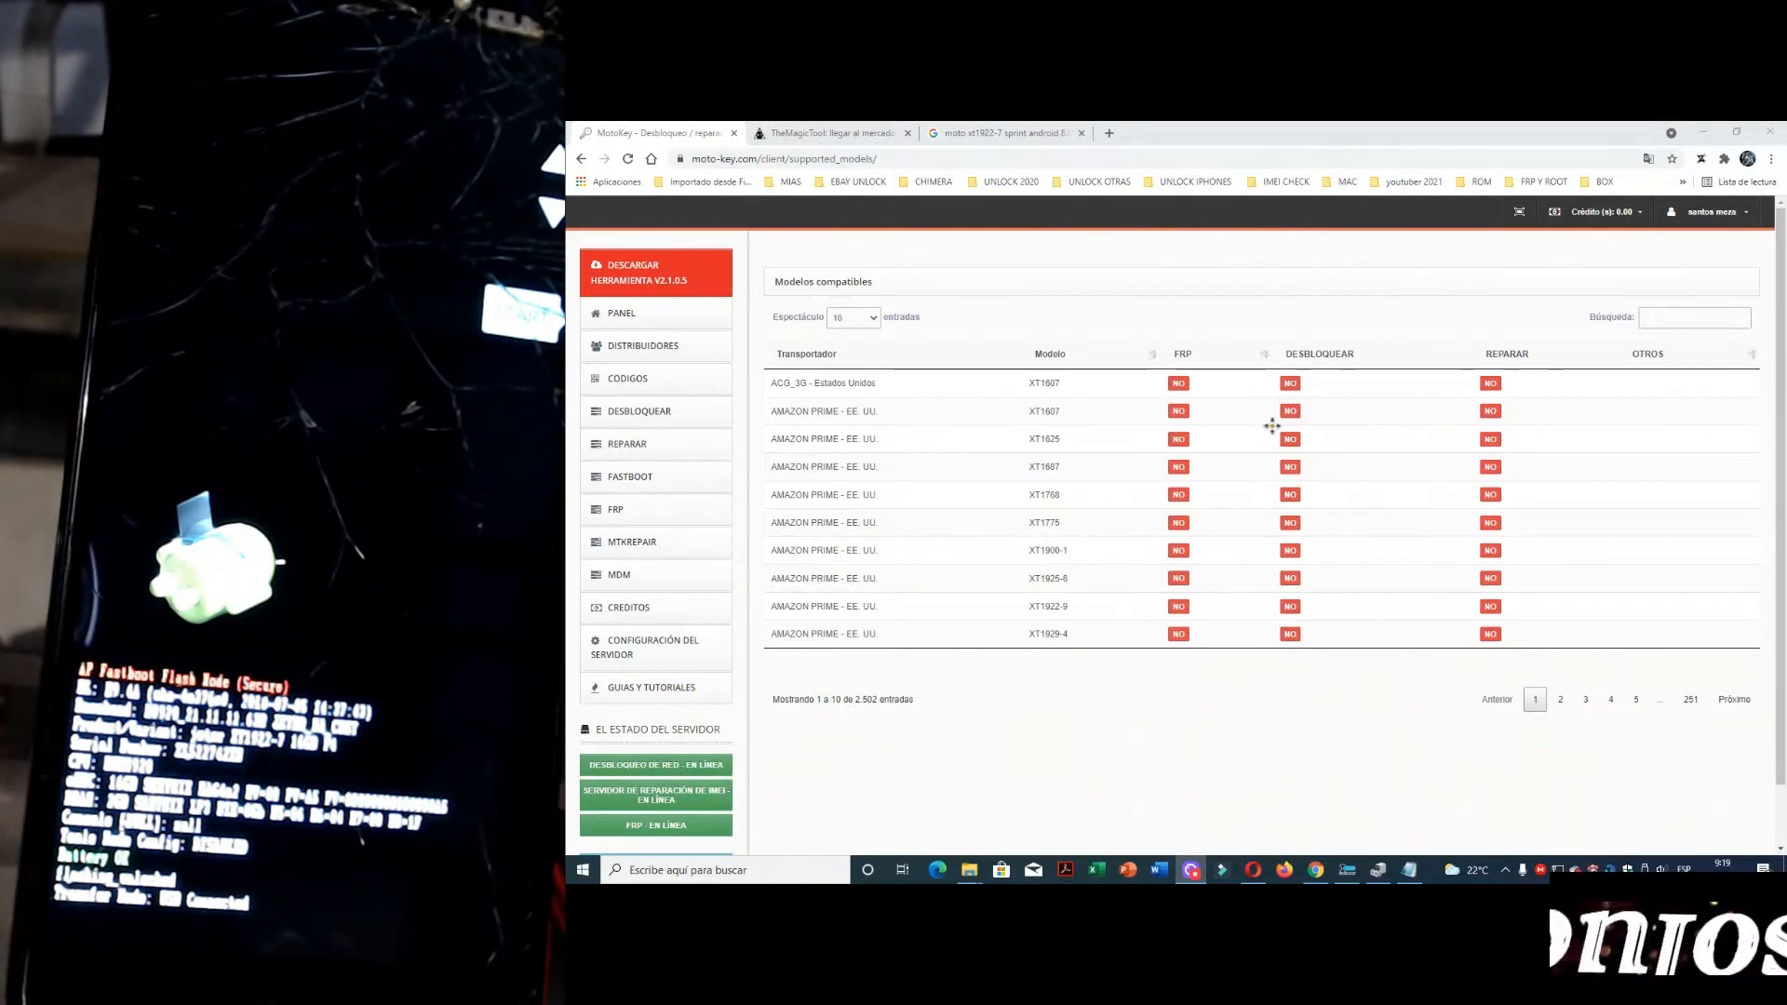
{"action": "scroll", "scroll_direction": "down", "scroll_amount": 3}
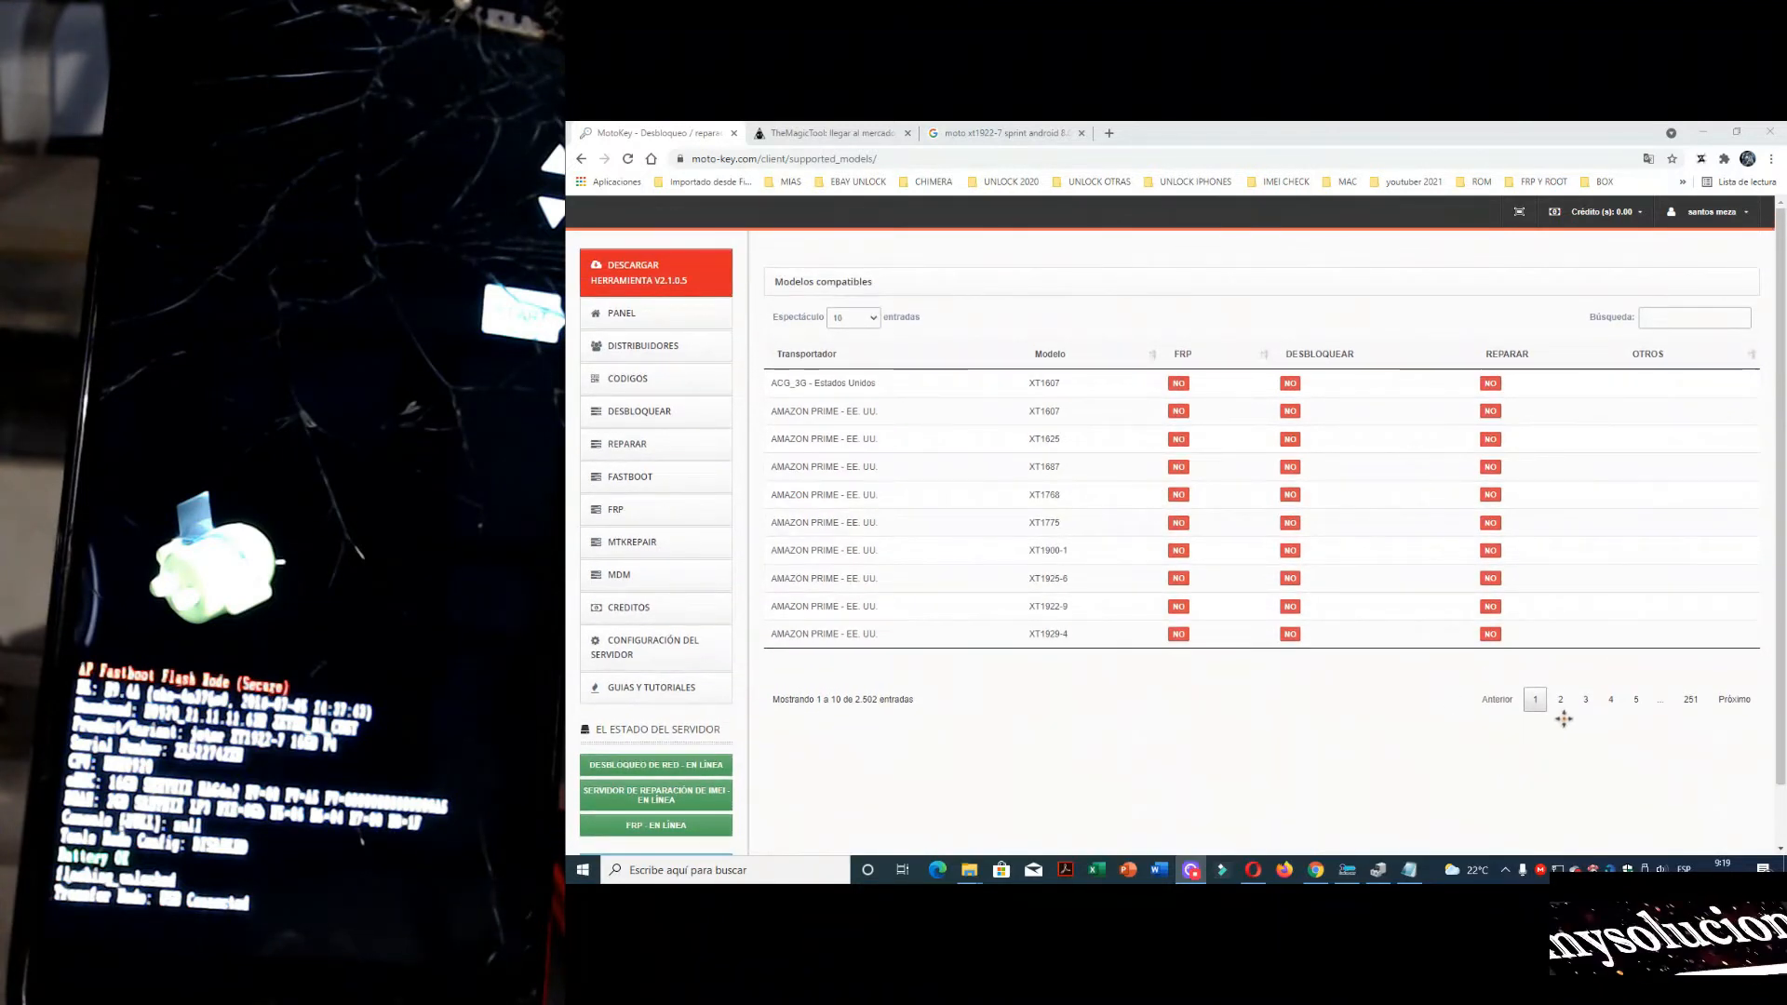
{"action": "left_click", "coordinate": [1560, 699]}
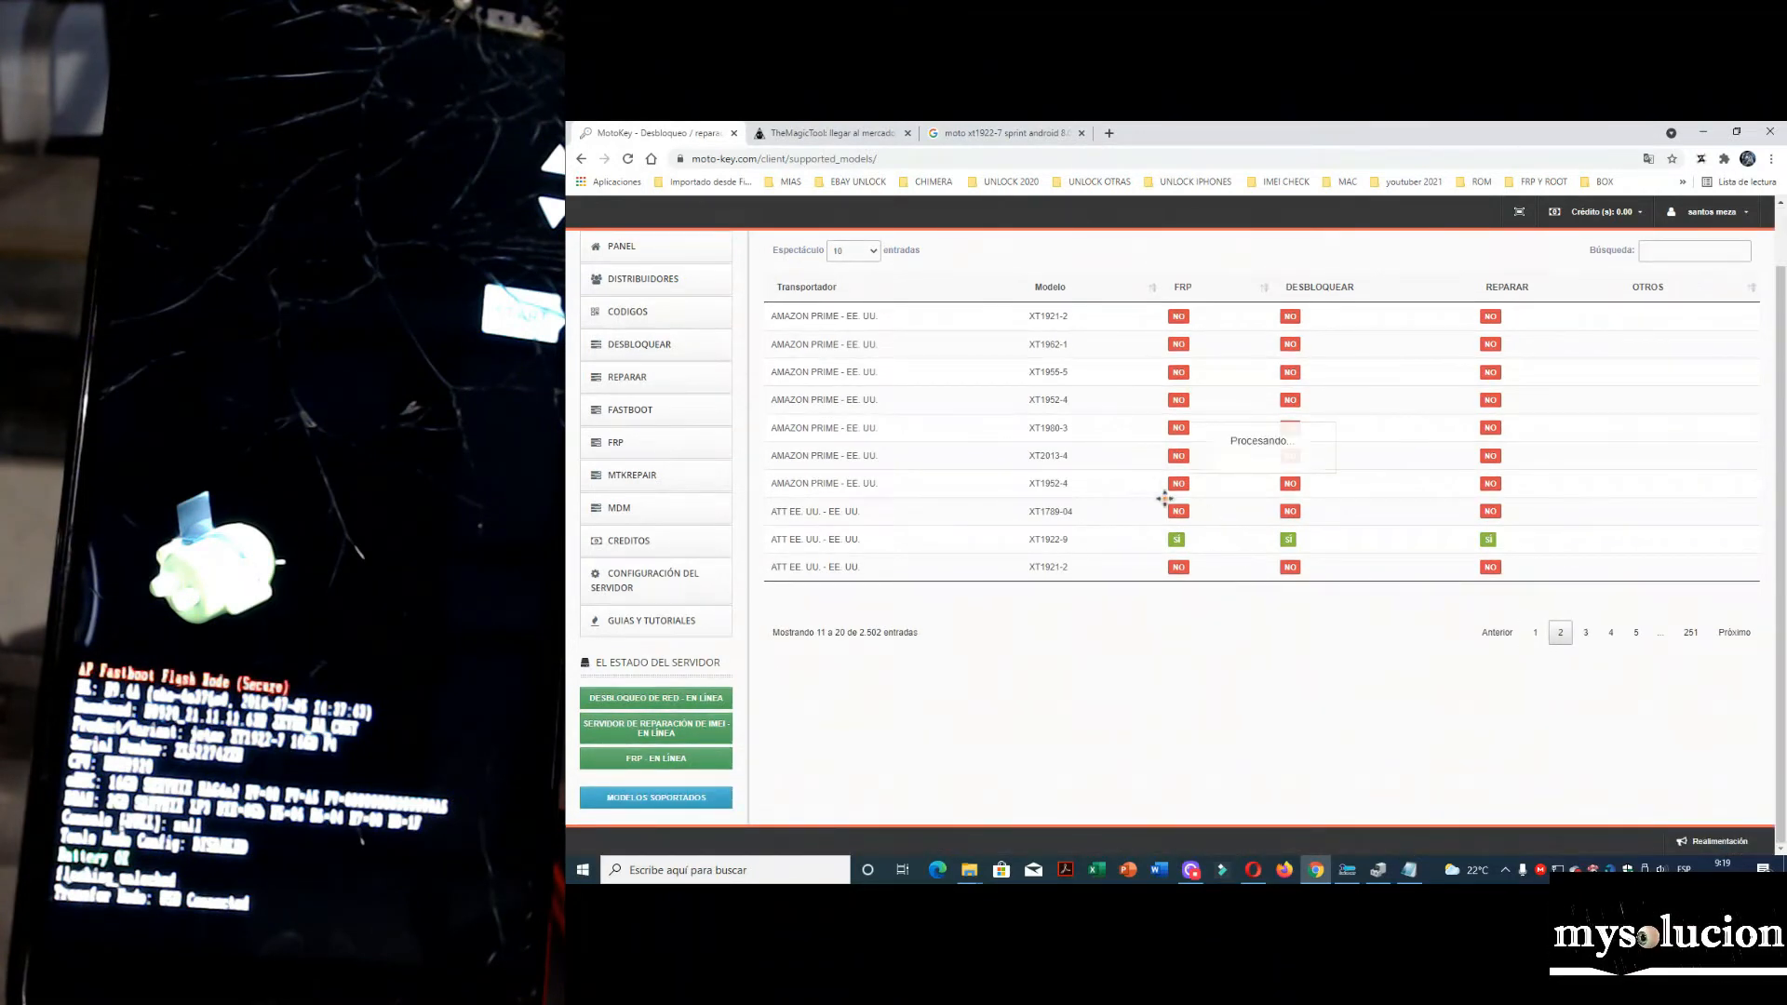
{"action": "left_click", "coordinate": [1585, 633]}
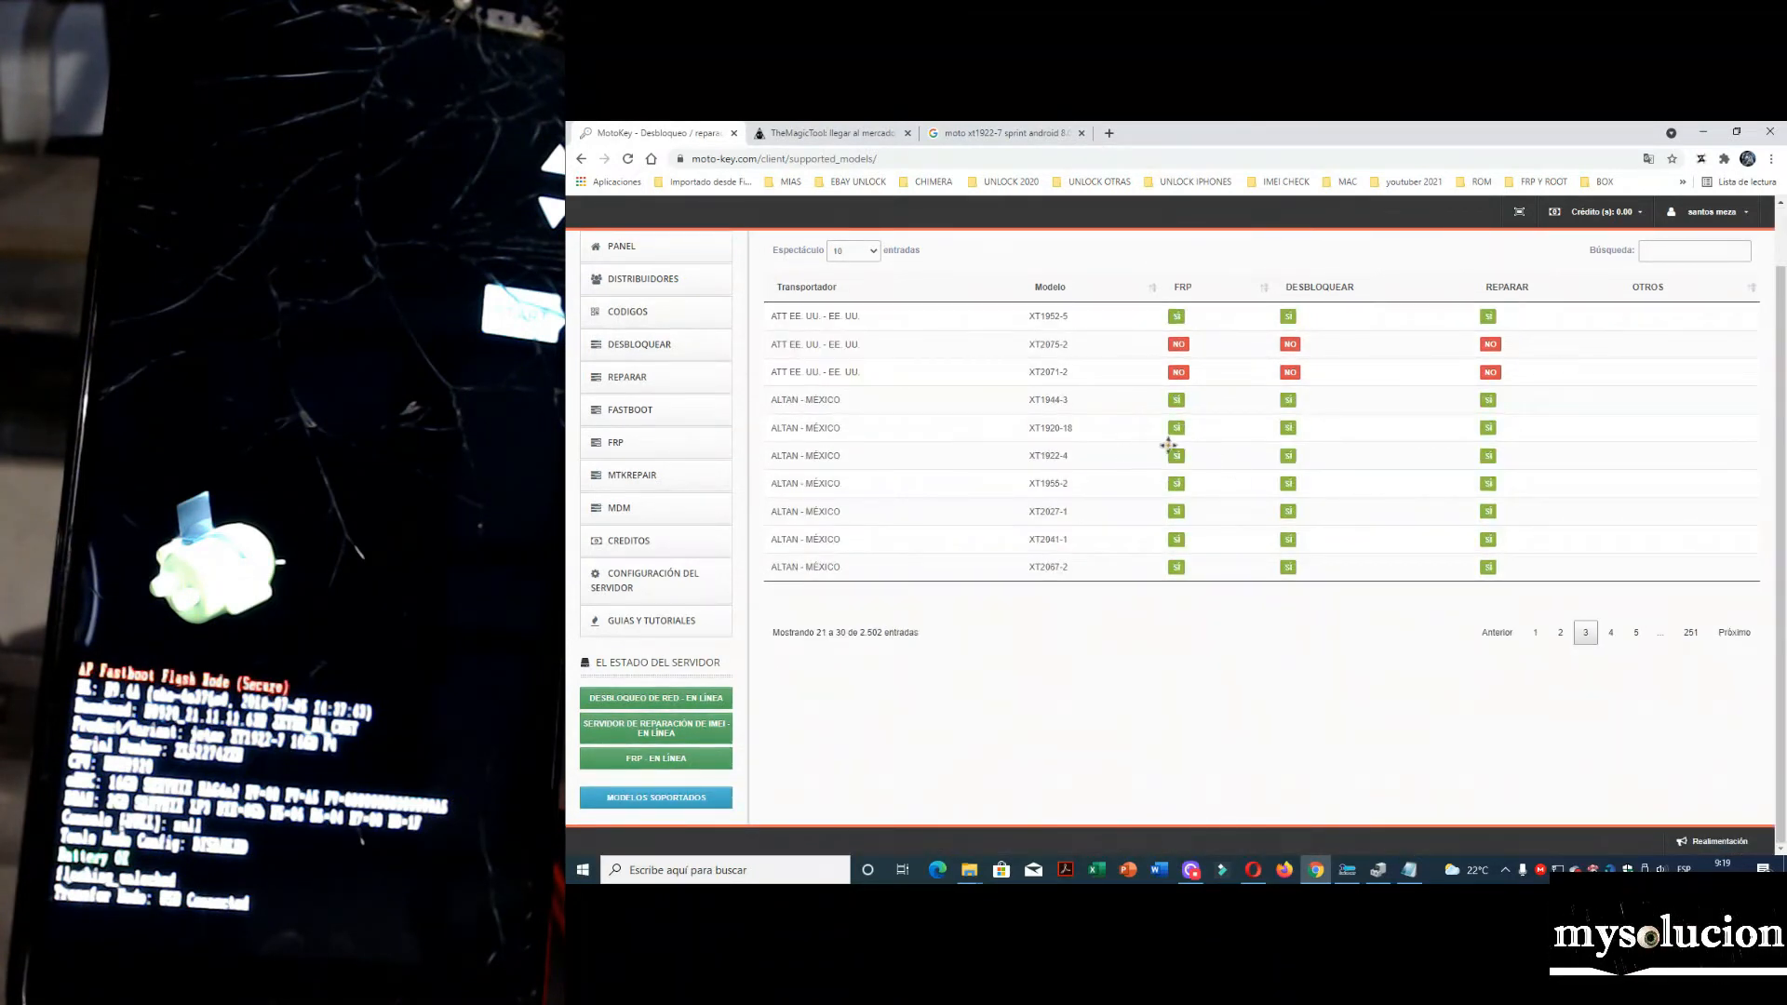
{"action": "mouse_move", "coordinate": [1356, 468]}
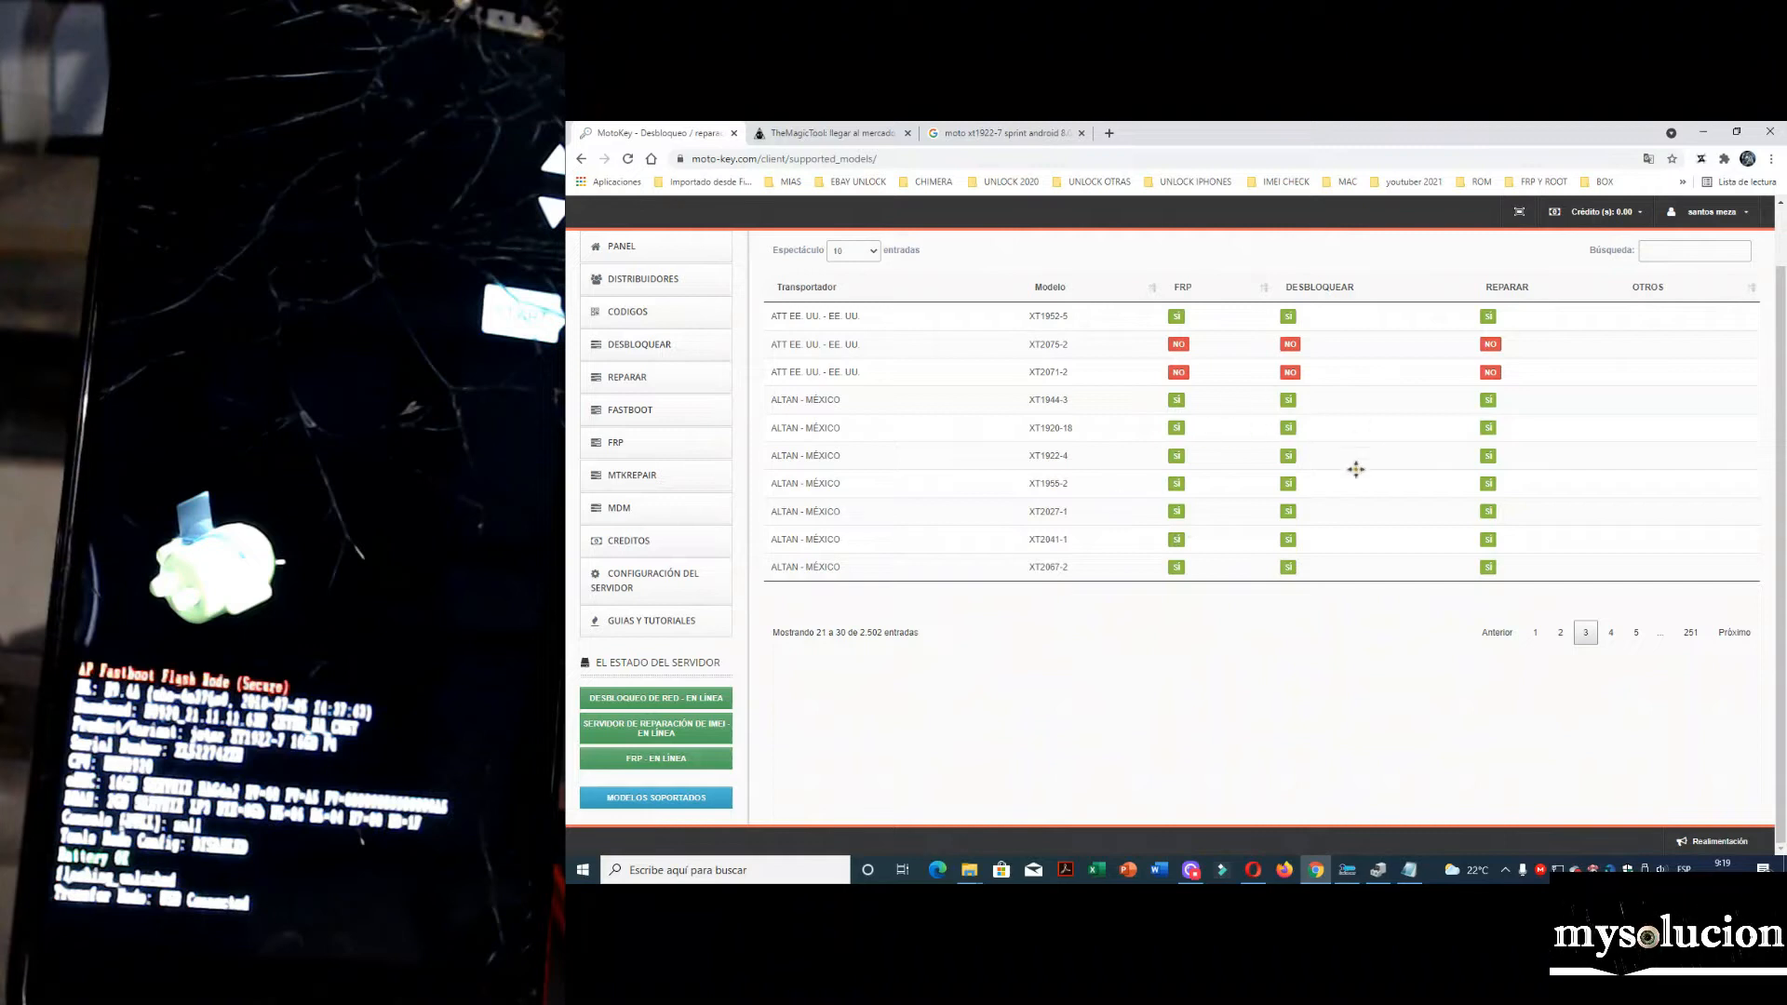
{"action": "mouse_move", "coordinate": [1316, 624]}
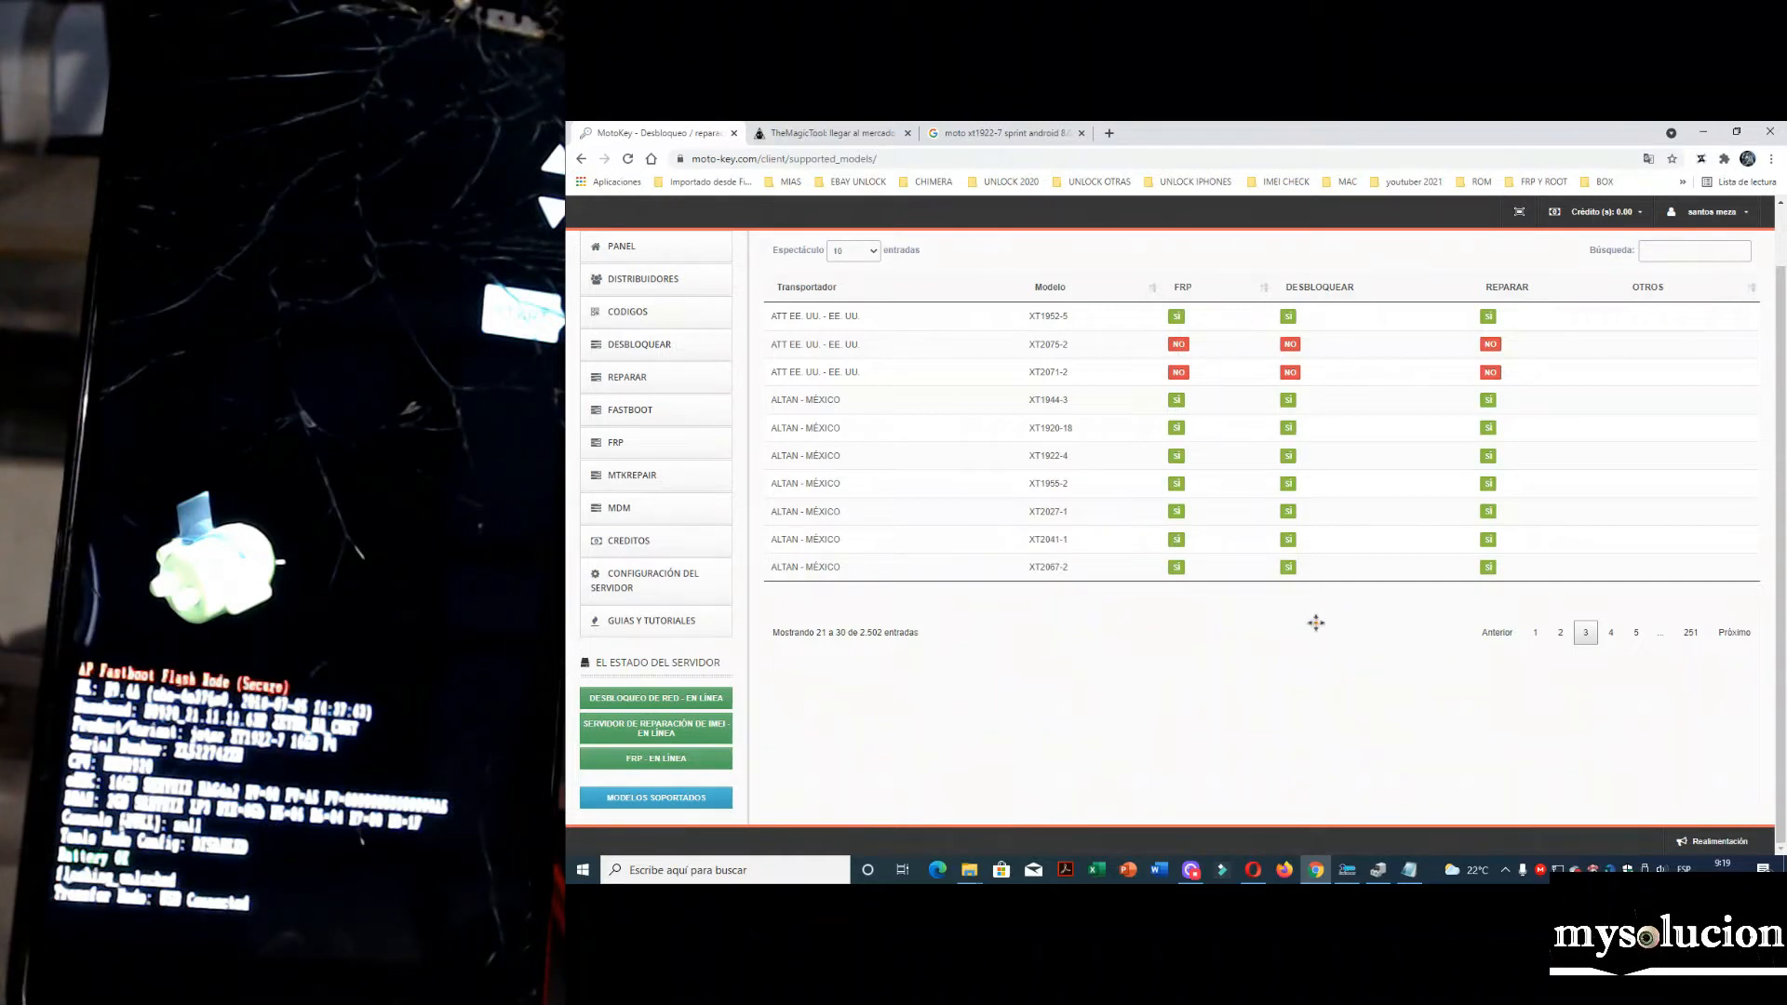
{"action": "mouse_move", "coordinate": [1276, 483]}
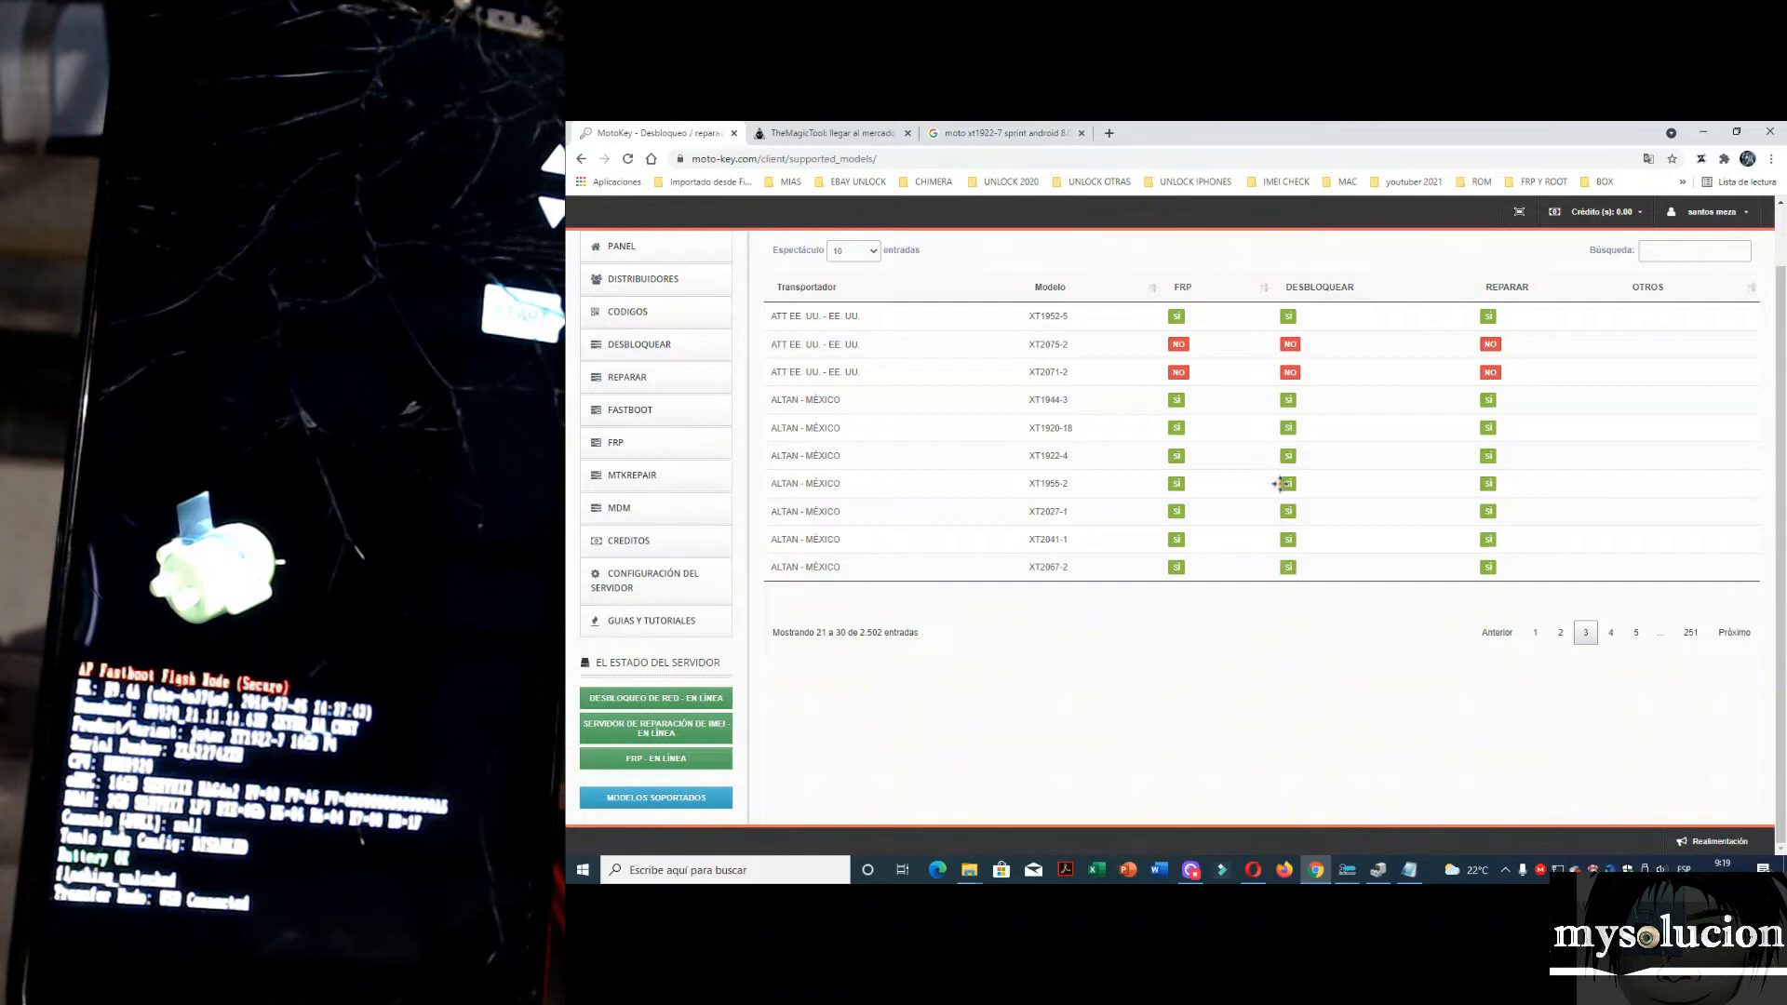
{"action": "mouse_move", "coordinate": [1395, 559]}
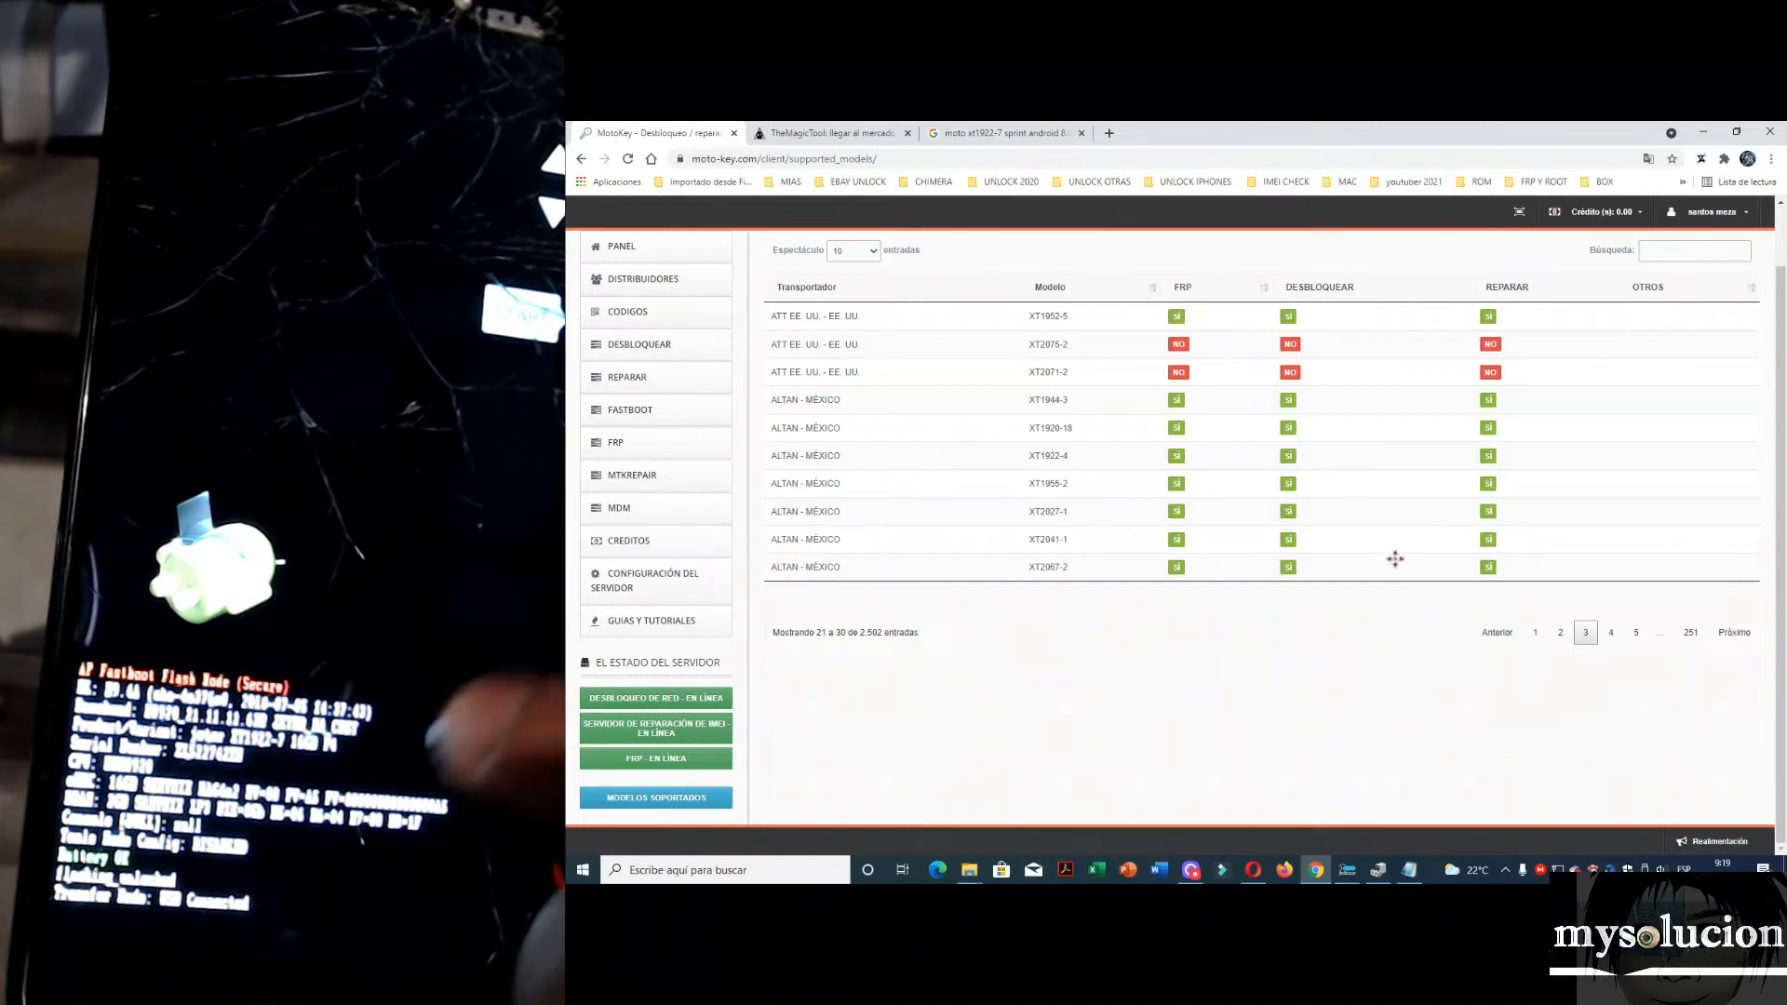
{"action": "left_click", "coordinate": [1609, 633]}
{"action": "type", "text": "xt1922-7"}
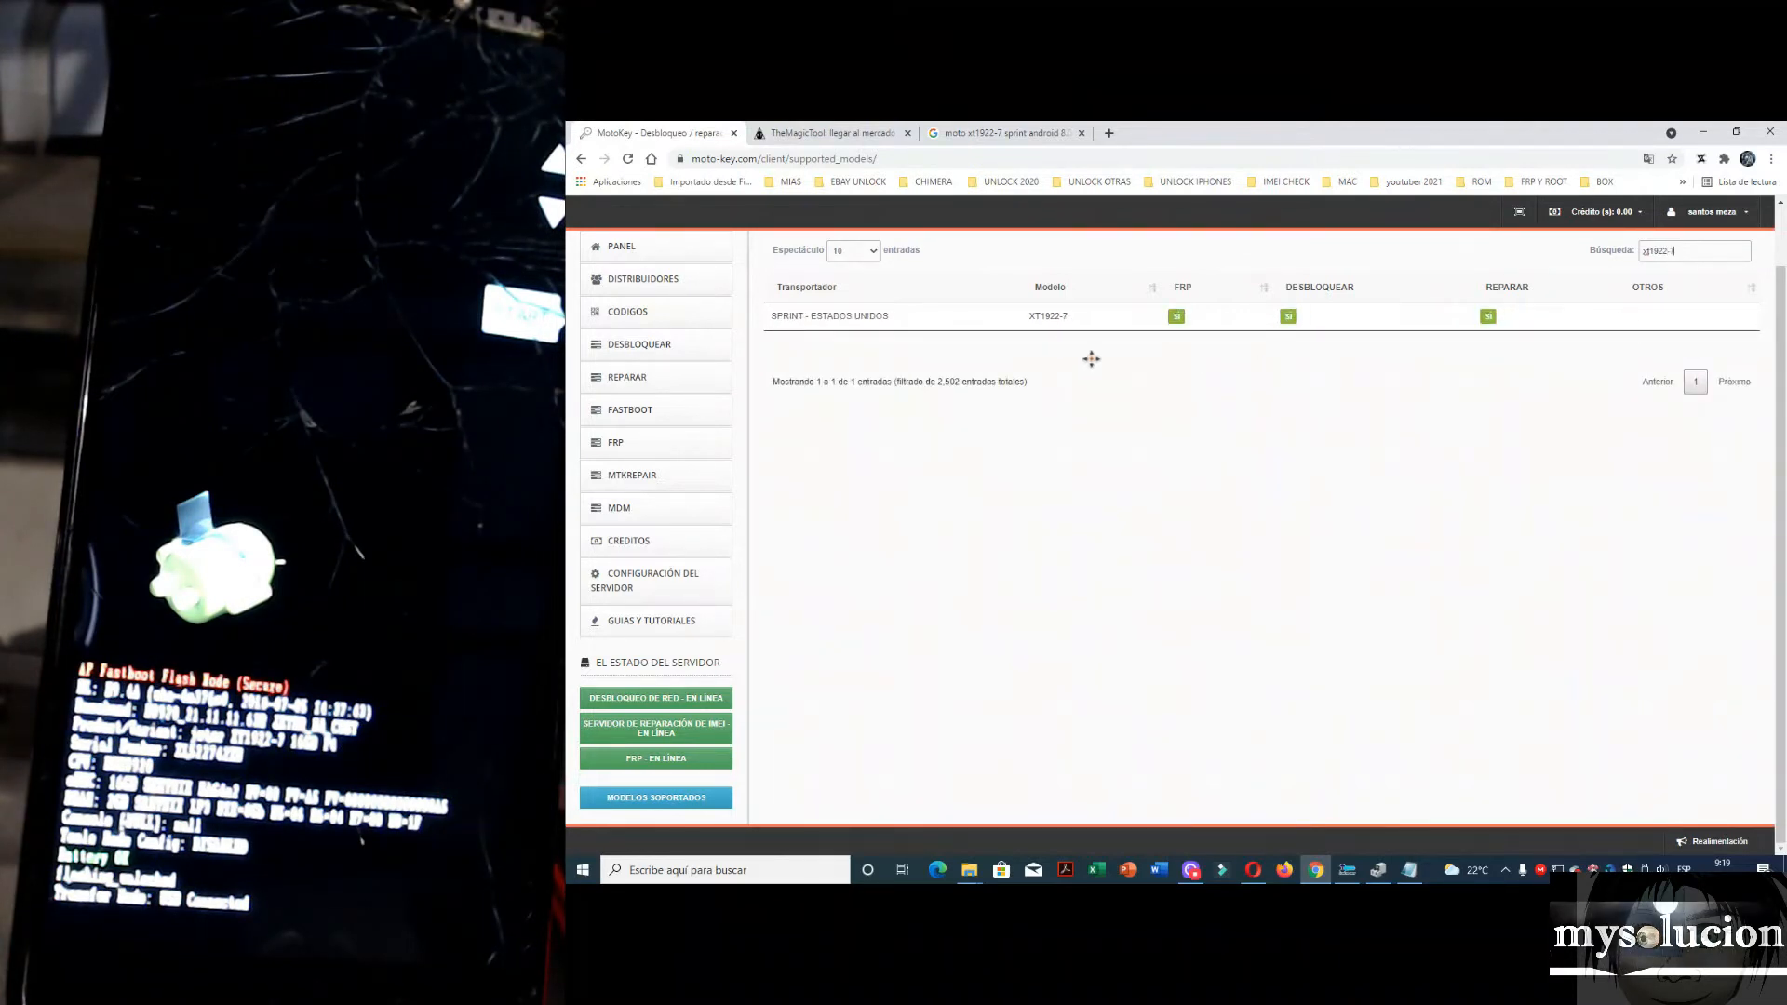
- Filter the supported models for XT1922-7 to show its Sprint FRP, unlock and repair support
{"action": "double_click", "coordinate": [1045, 315]}
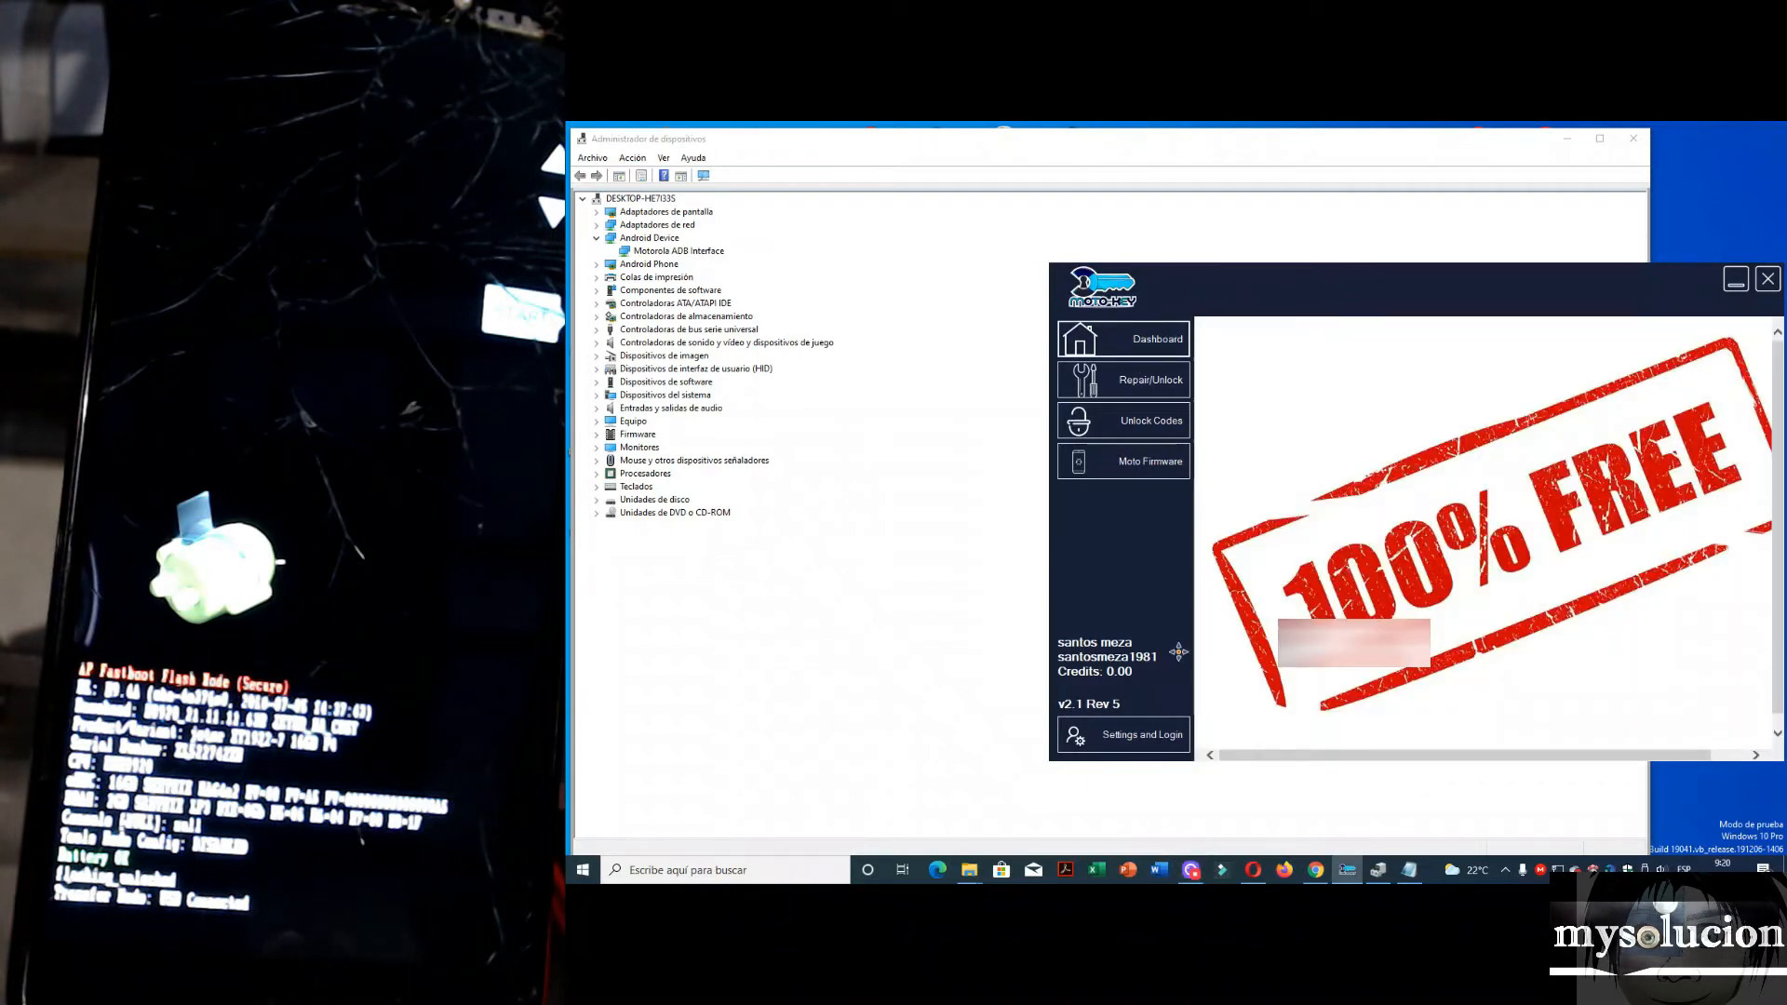
- Open MotoKey's Repair/Unlock tools for the Moto G6 Play connected in fastboot
{"action": "left_click", "coordinate": [1122, 380]}
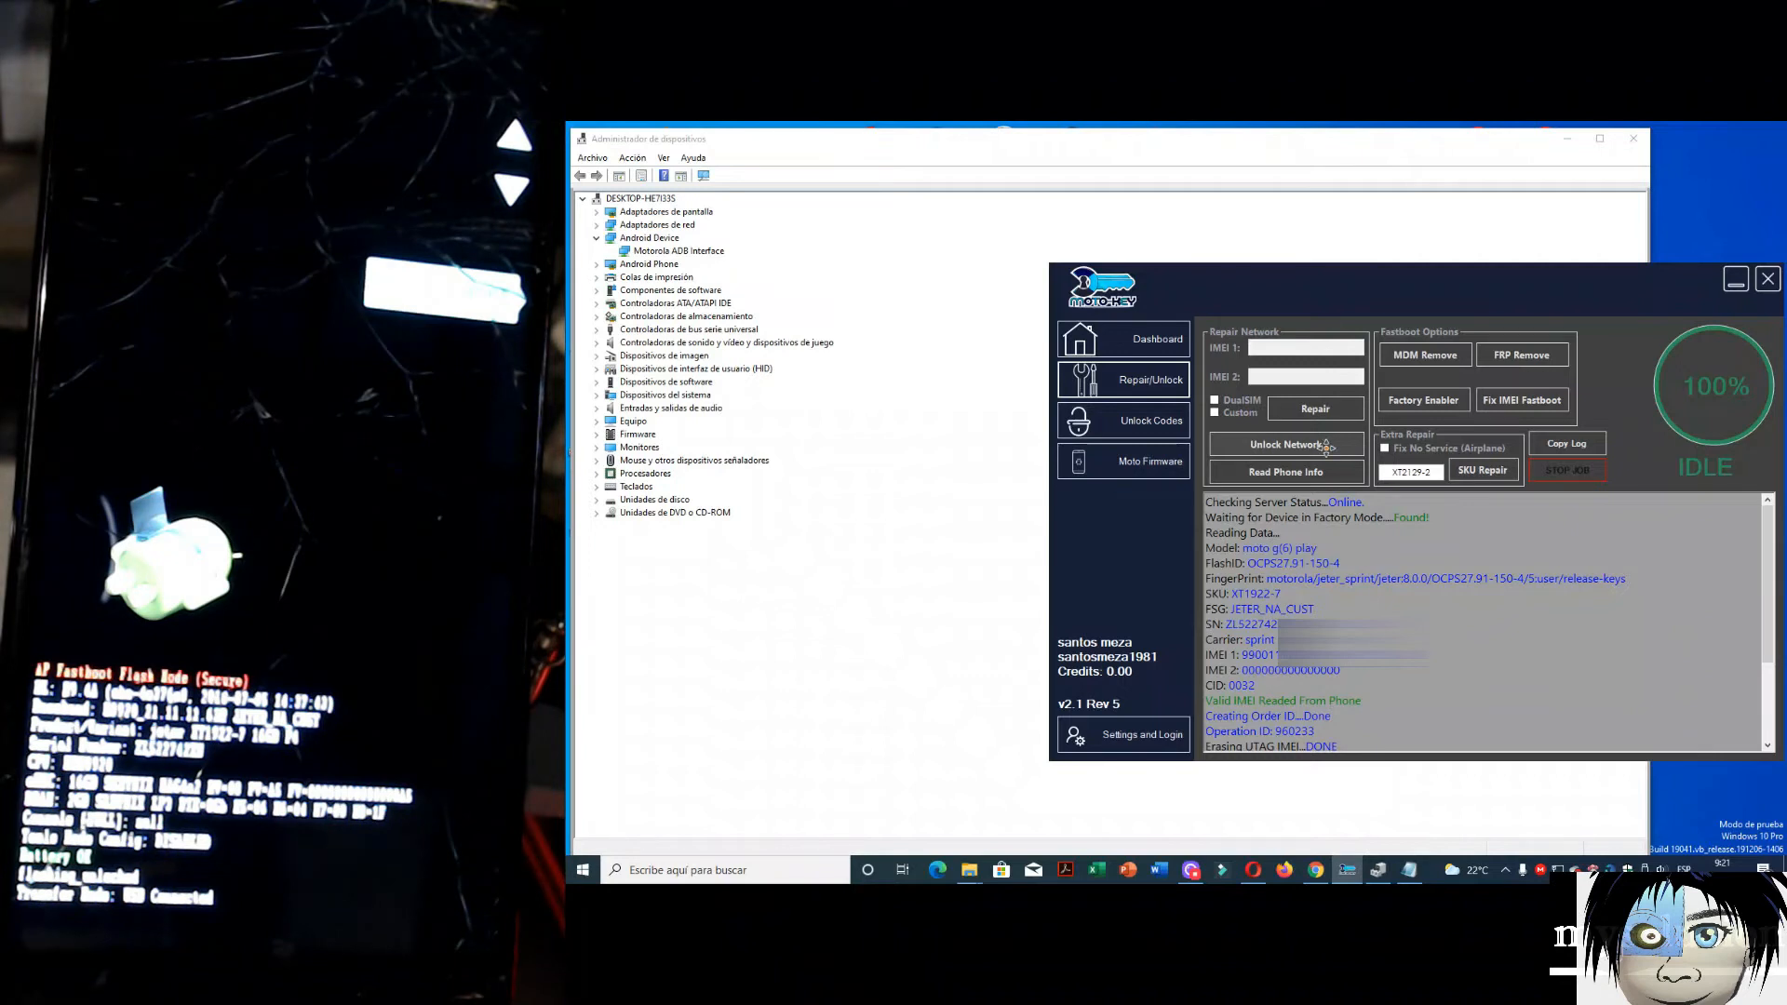
{"action": "mouse_move", "coordinate": [1335, 444]}
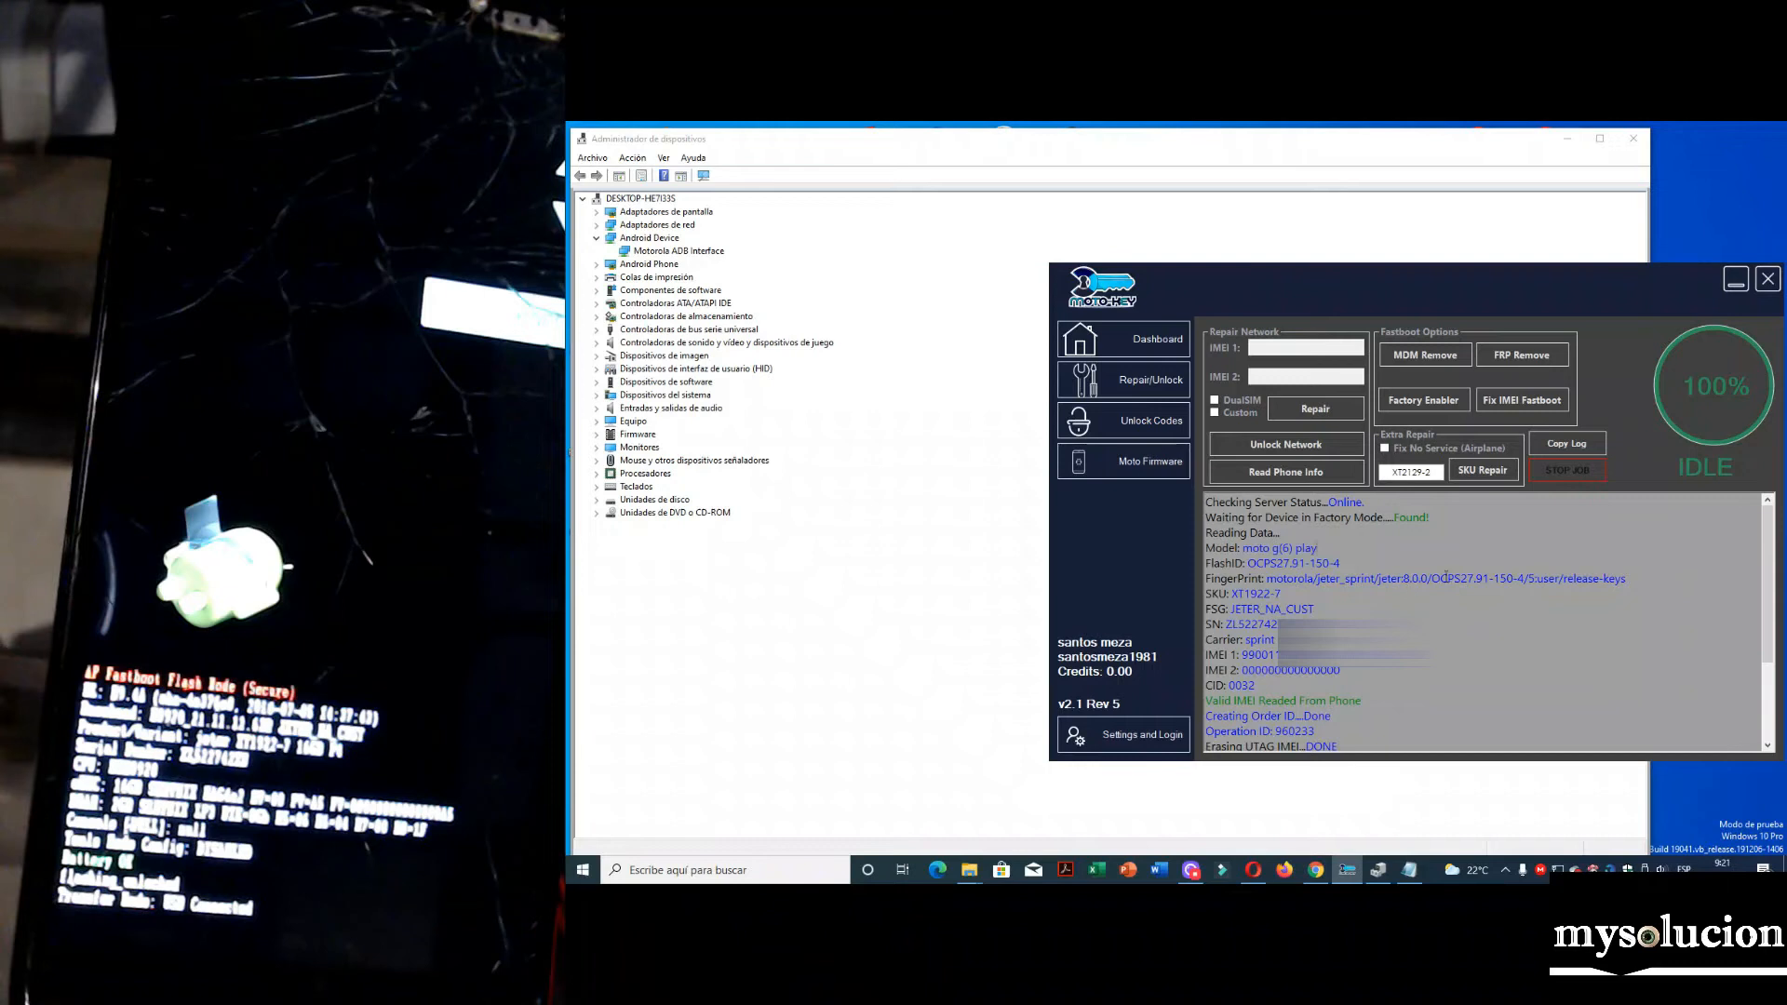
- Let MotoKey erase UTAG, write the original IMEI and reboot the phone until Done
{"action": "double_click", "coordinate": [1254, 594]}
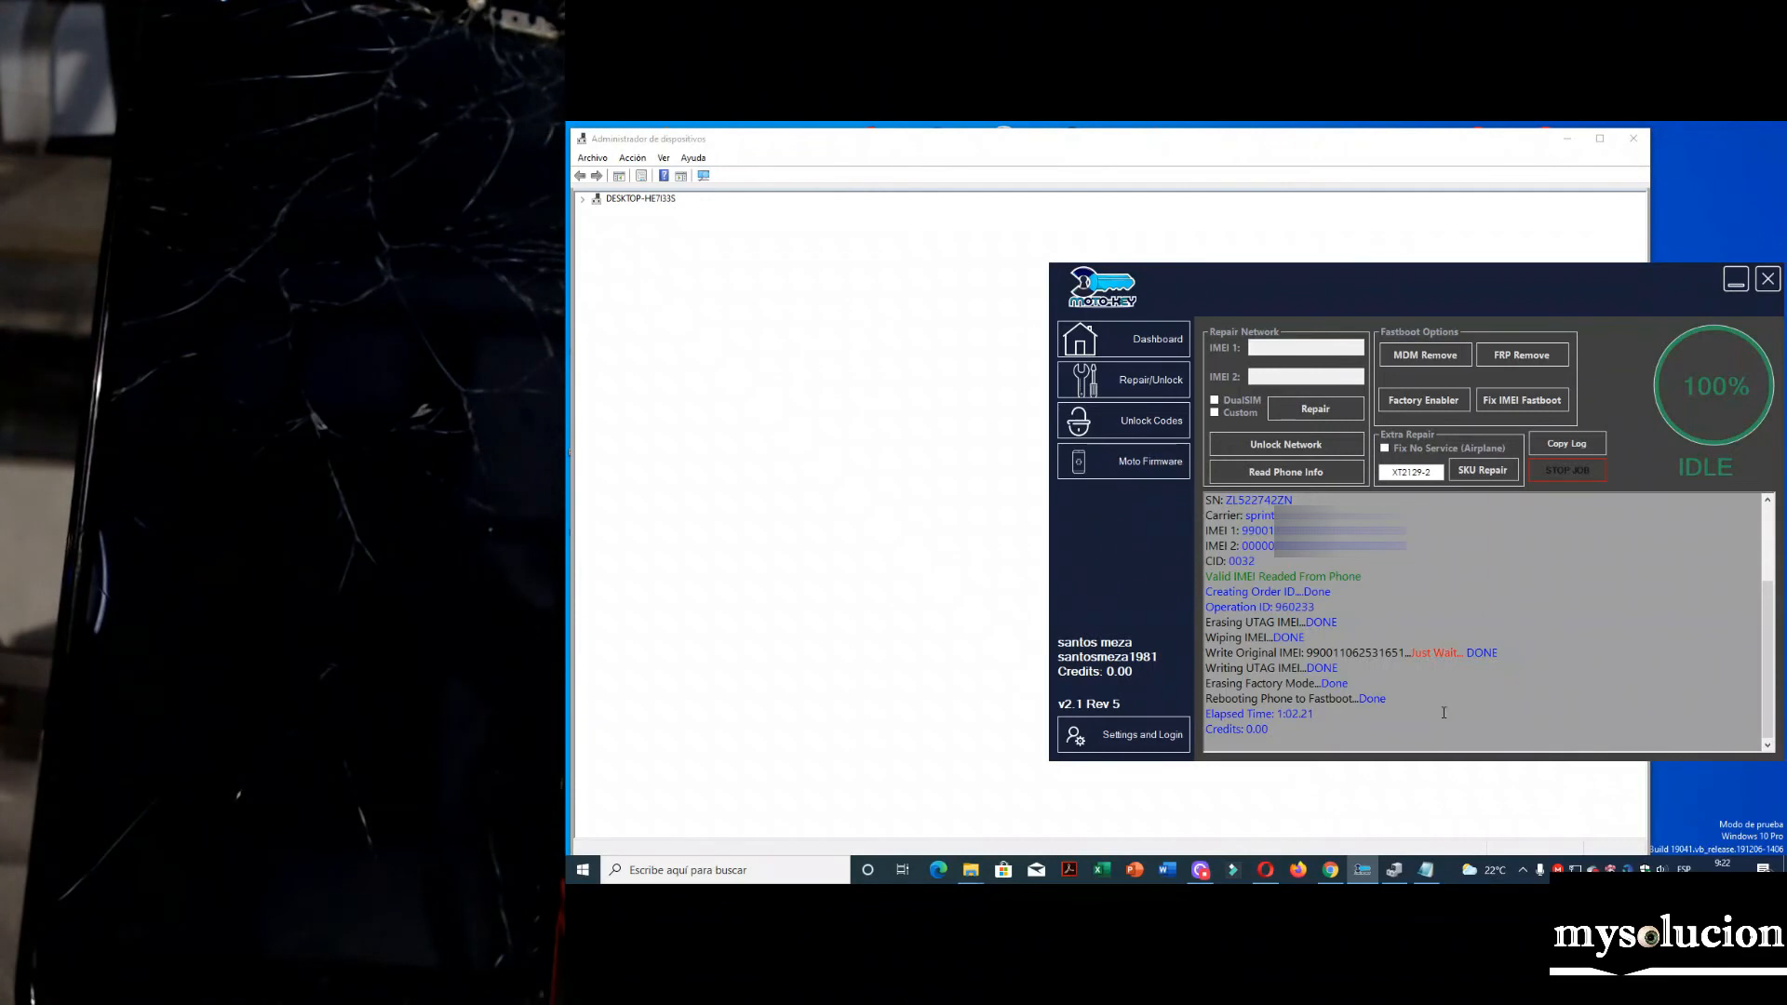
- Verify the log shows Elapsed Time and Credits 0.00 while the phone boots to its lock screen
{"action": "left_click", "coordinate": [583, 197]}
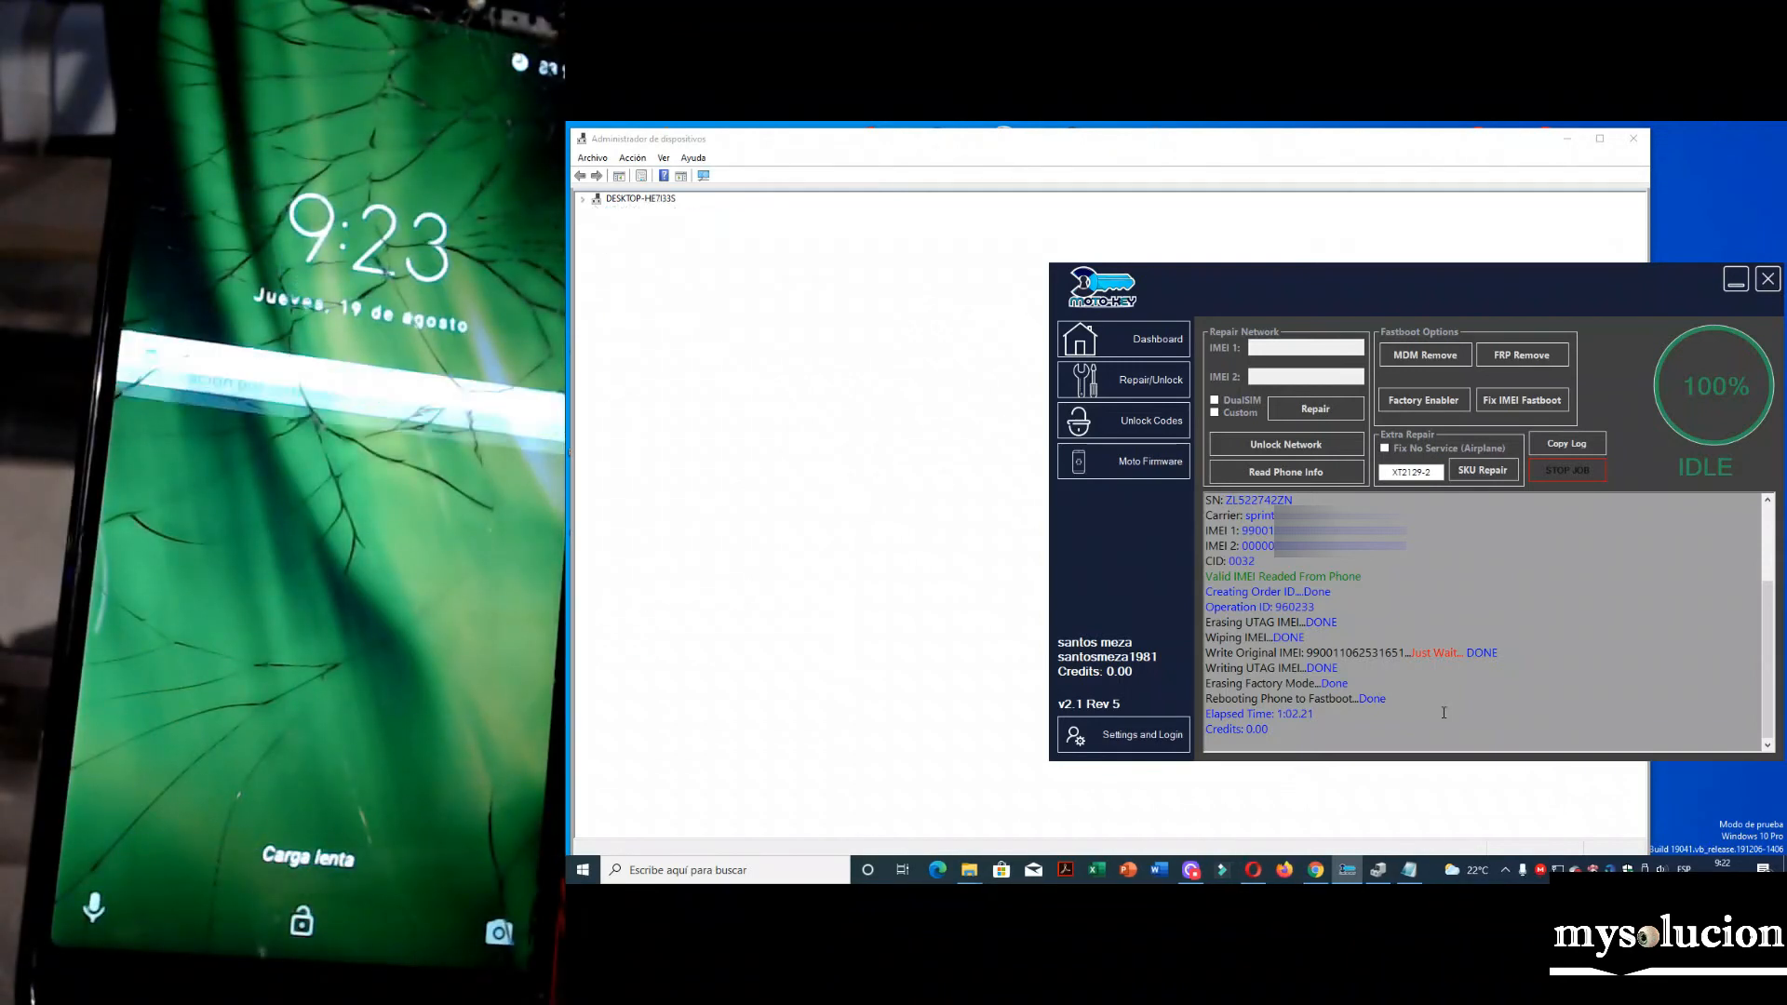
{"action": "left_click", "coordinate": [582, 198]}
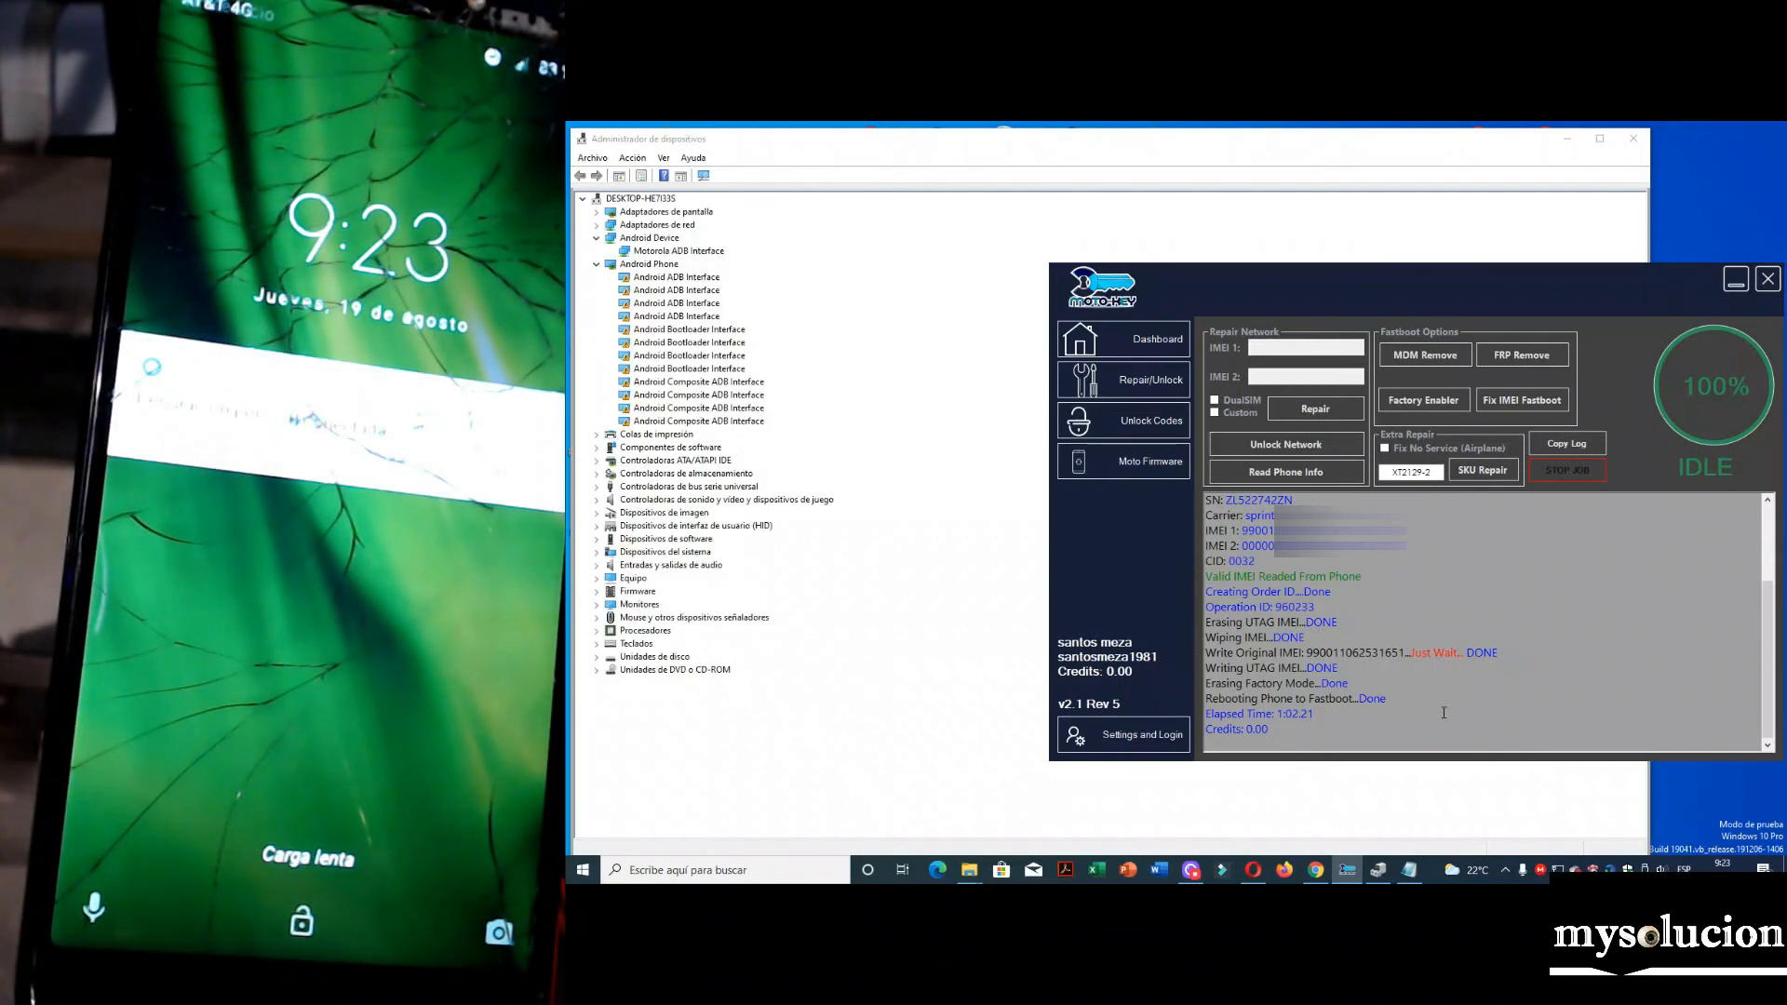